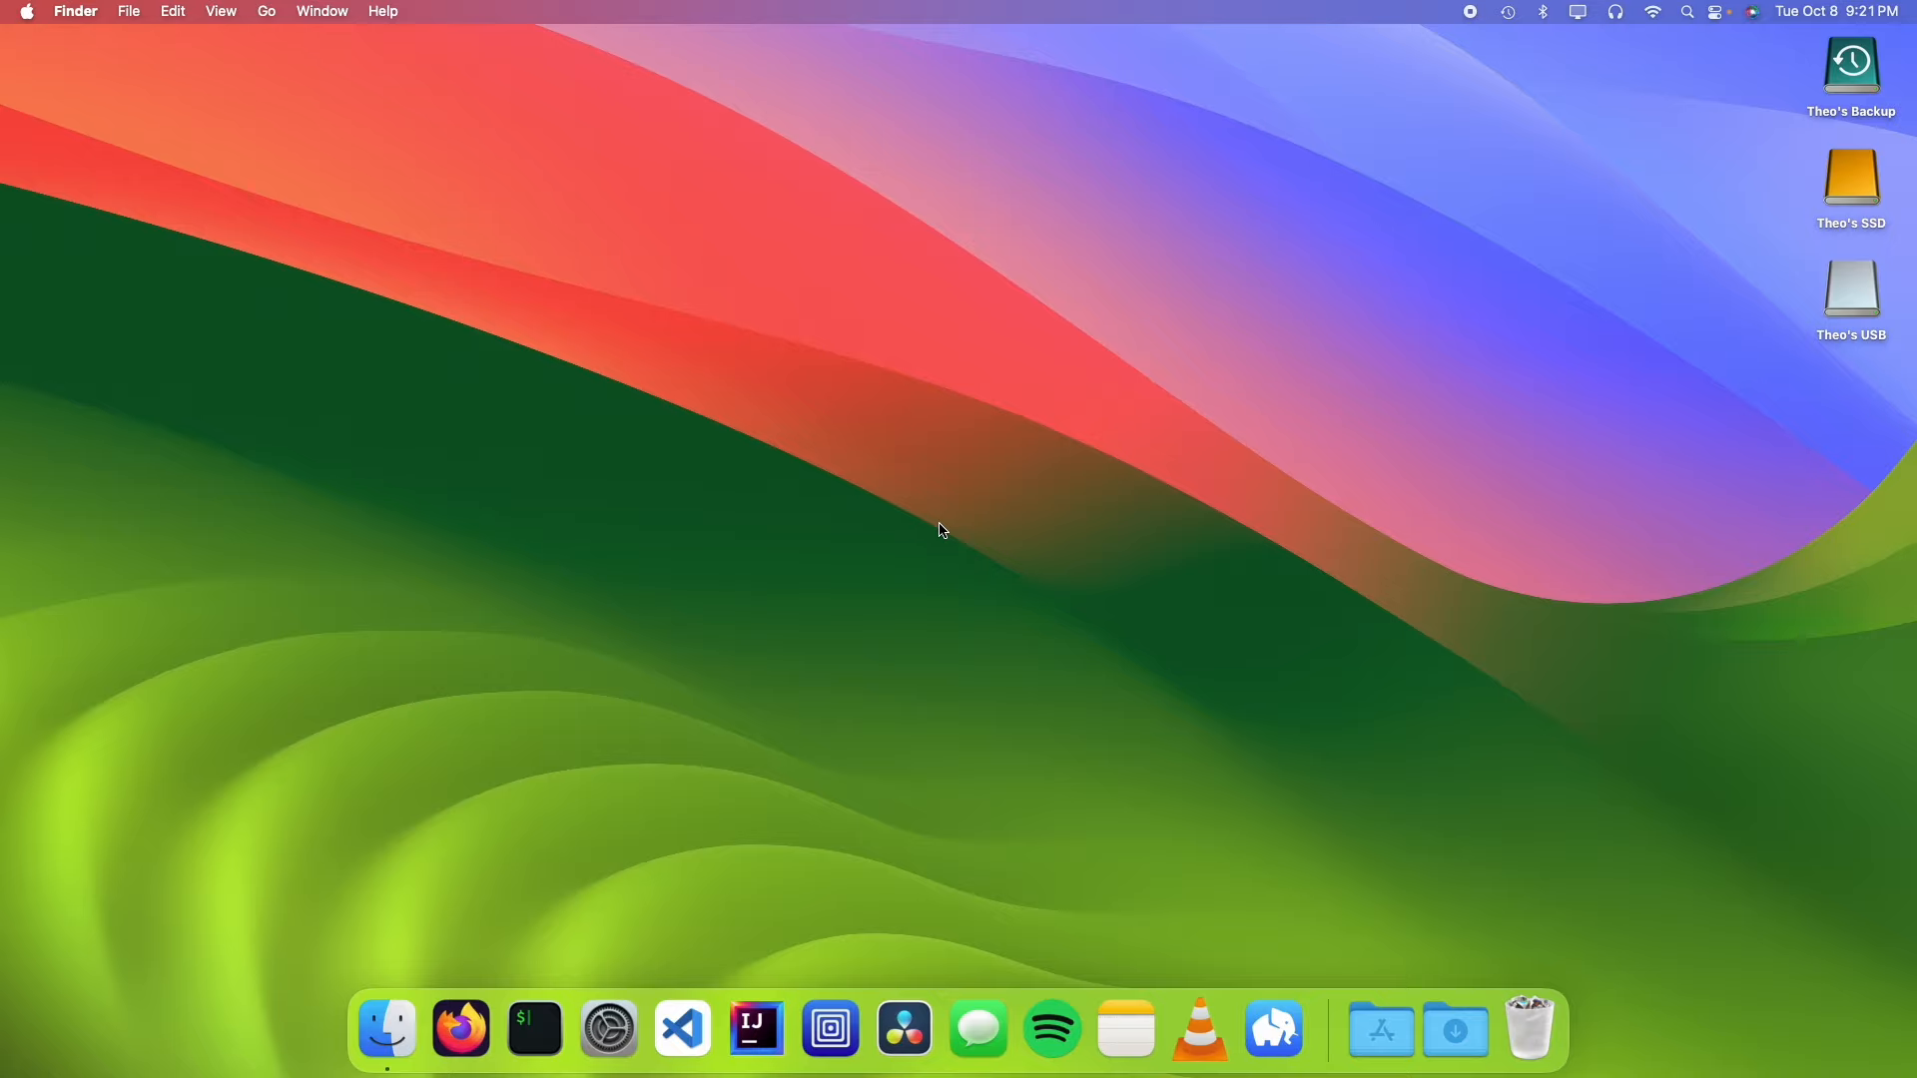
mouse_move(968, 456)
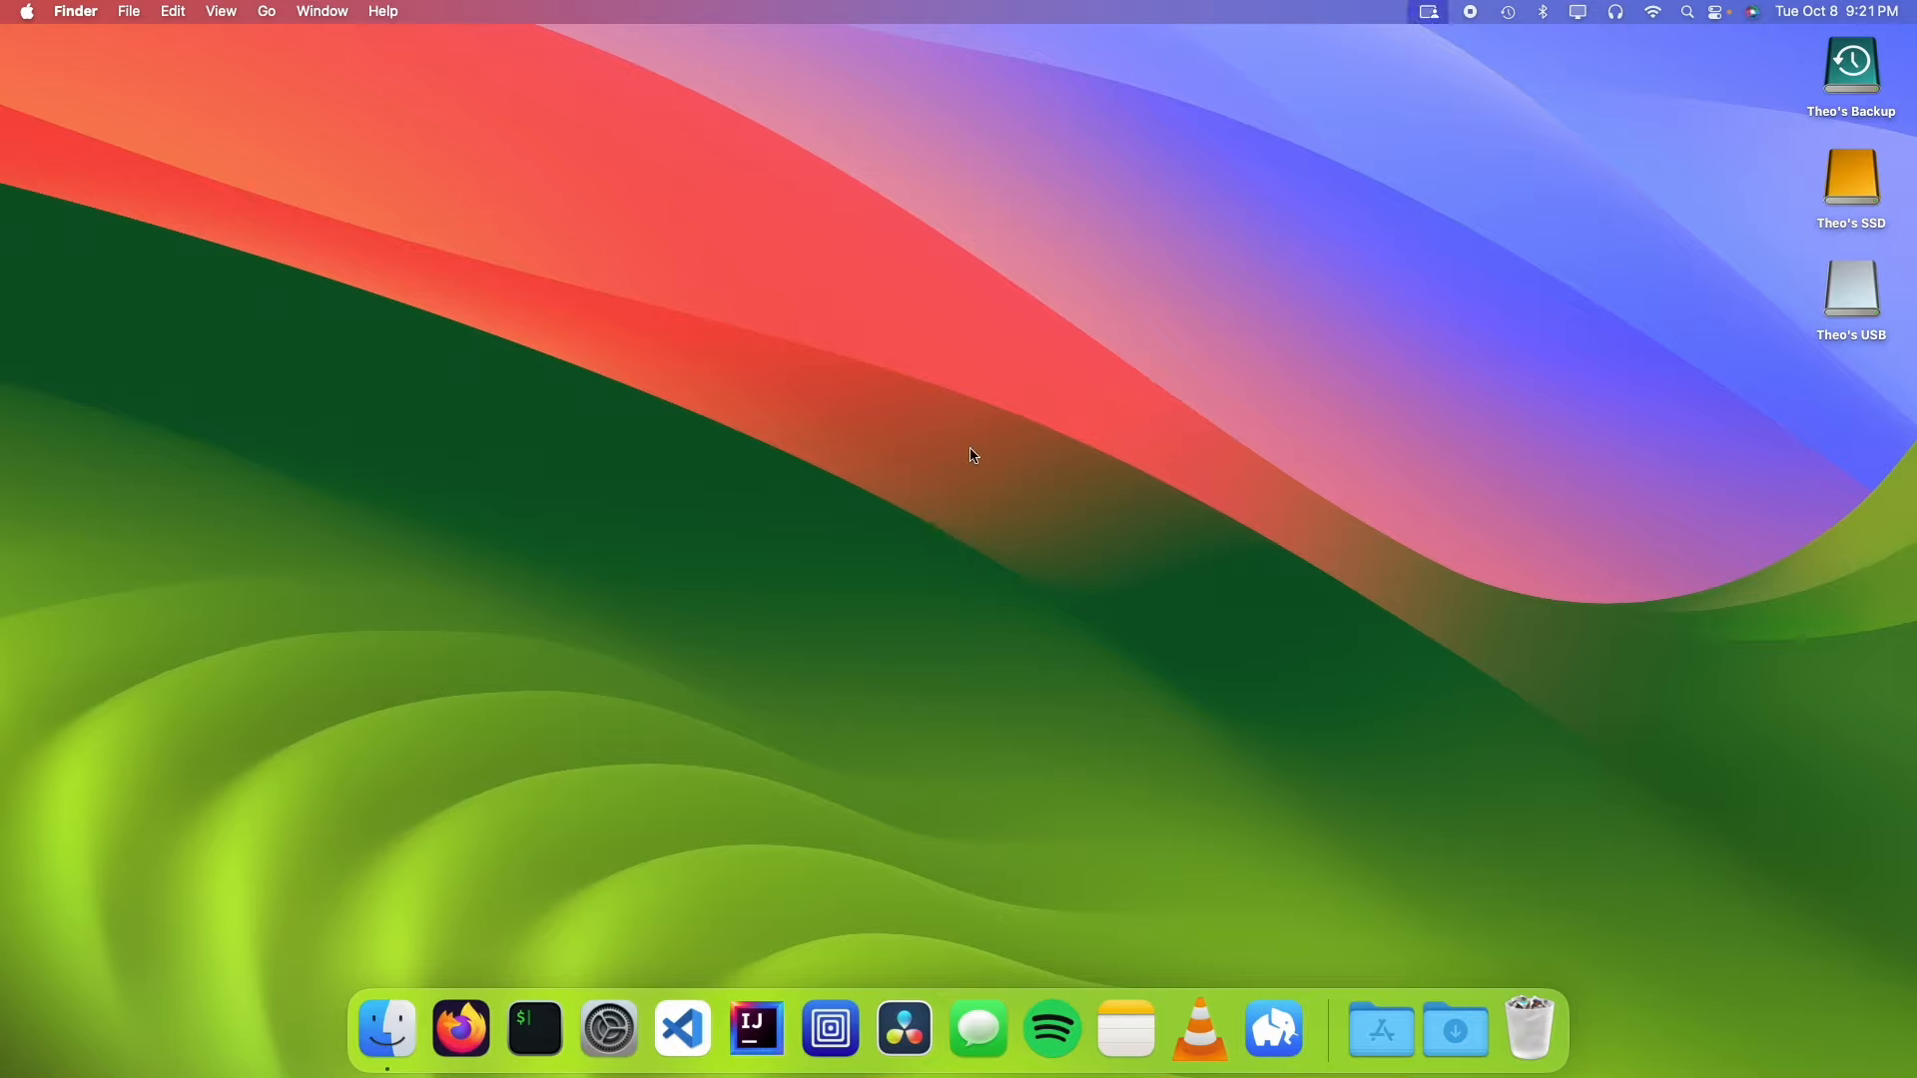
Step: Bring up the Apple menu from the Finder menu bar
left_click(28, 10)
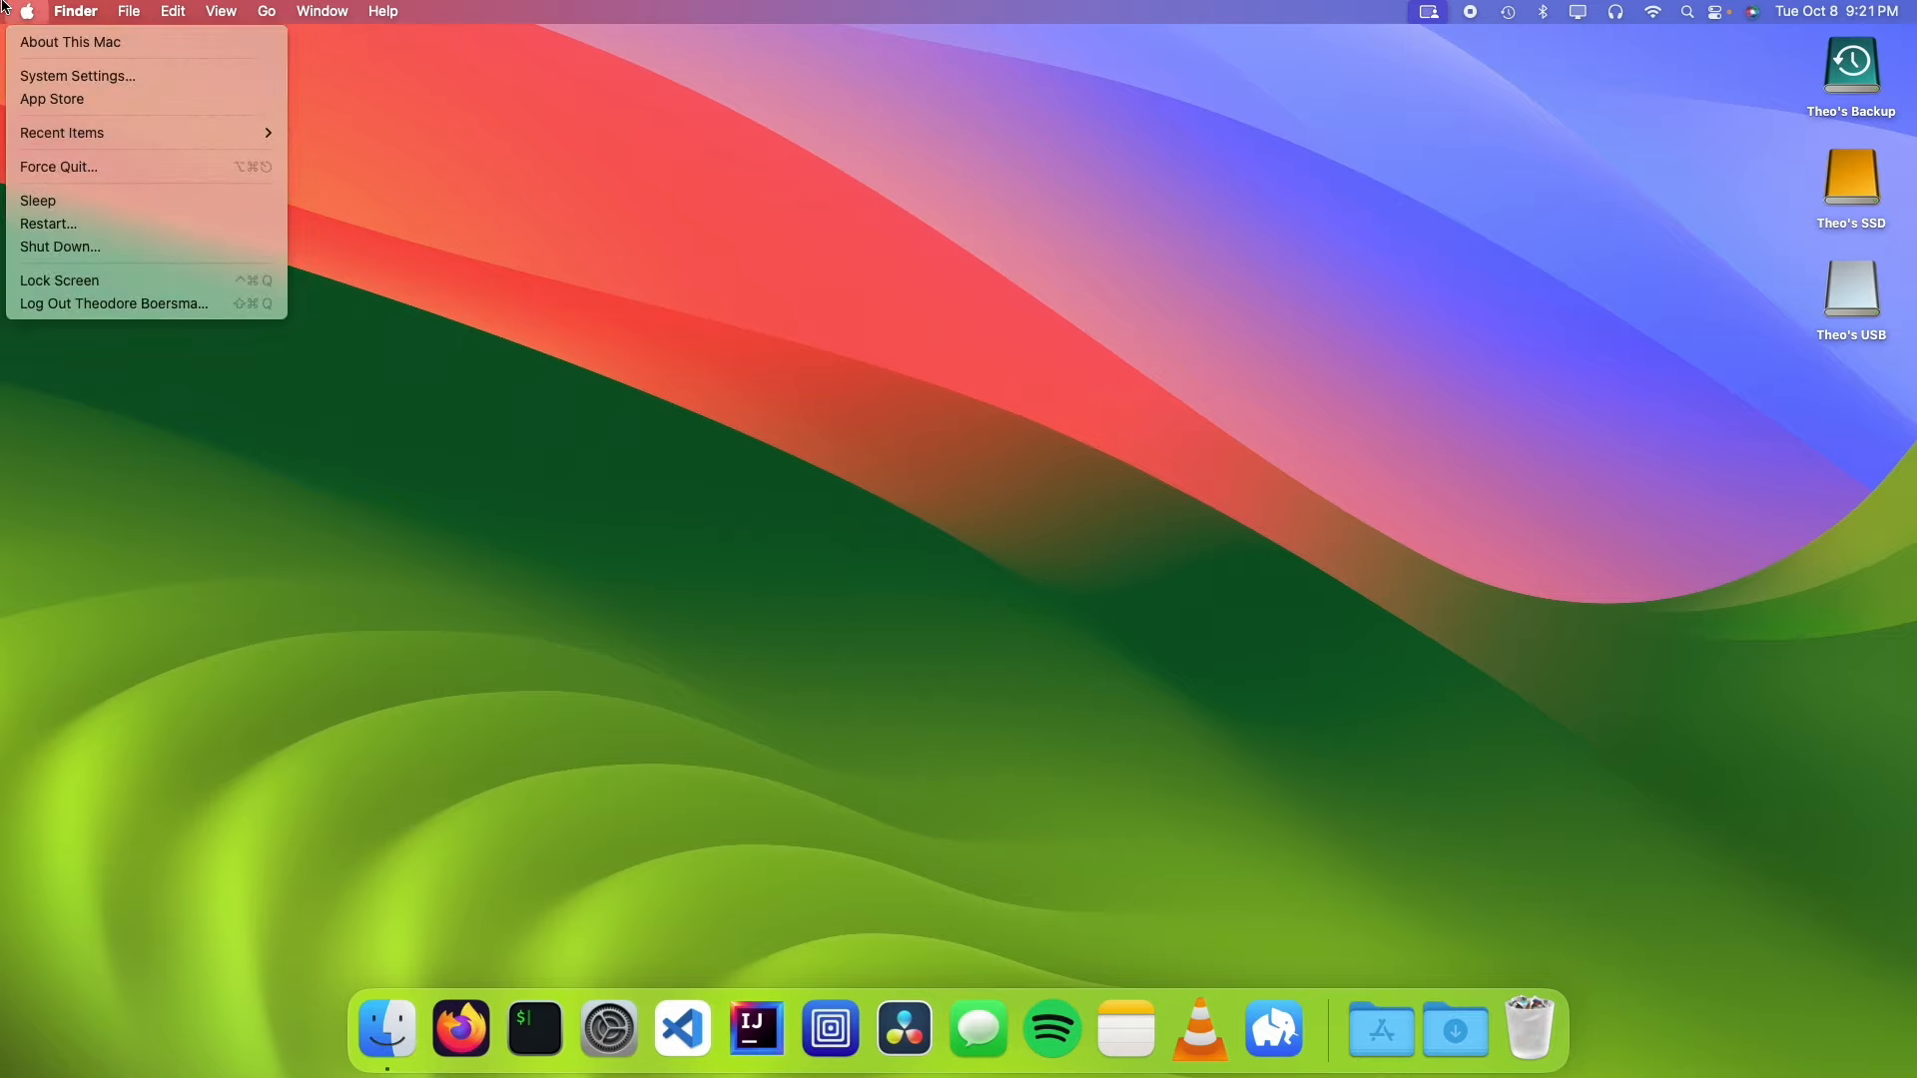
mouse_move(46, 99)
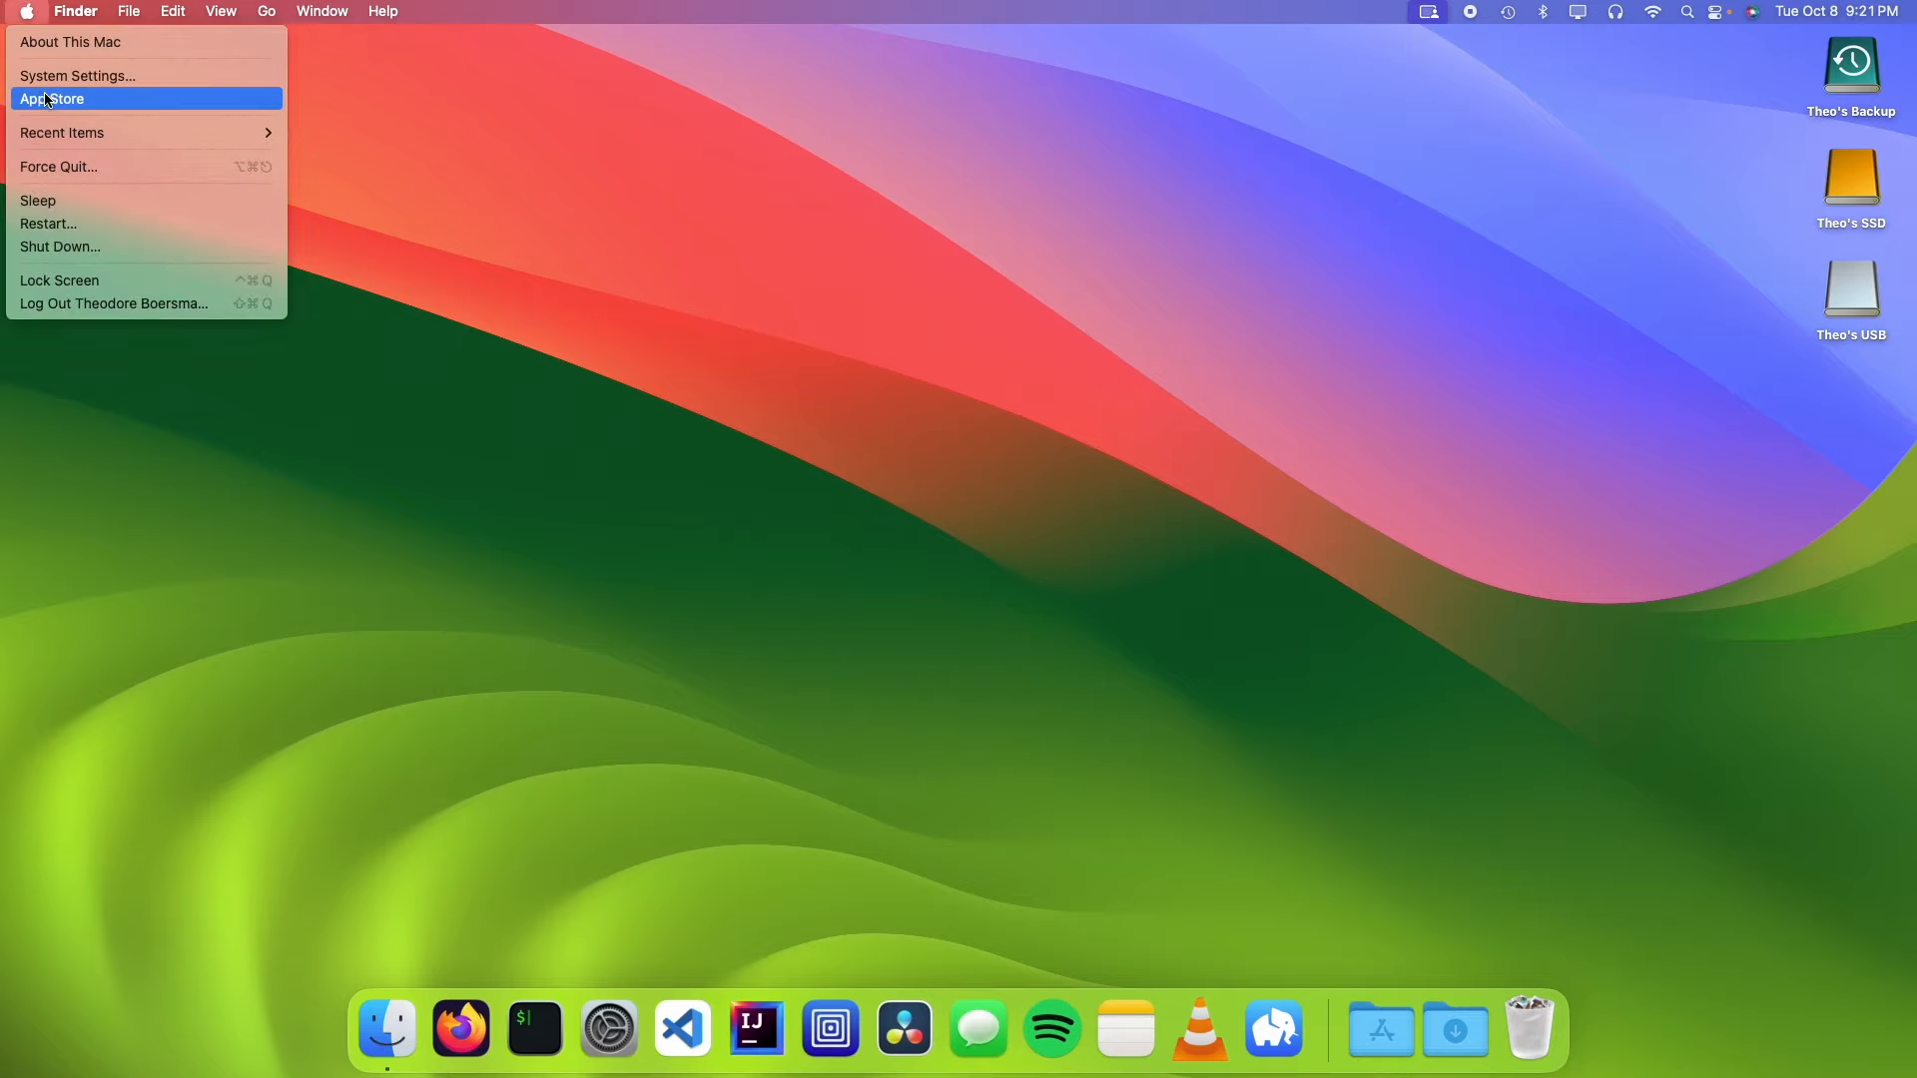
Step: Launch the App Store, search 'macos sequoia' and view the macOS Sequoia result's product page
left_click(52, 99)
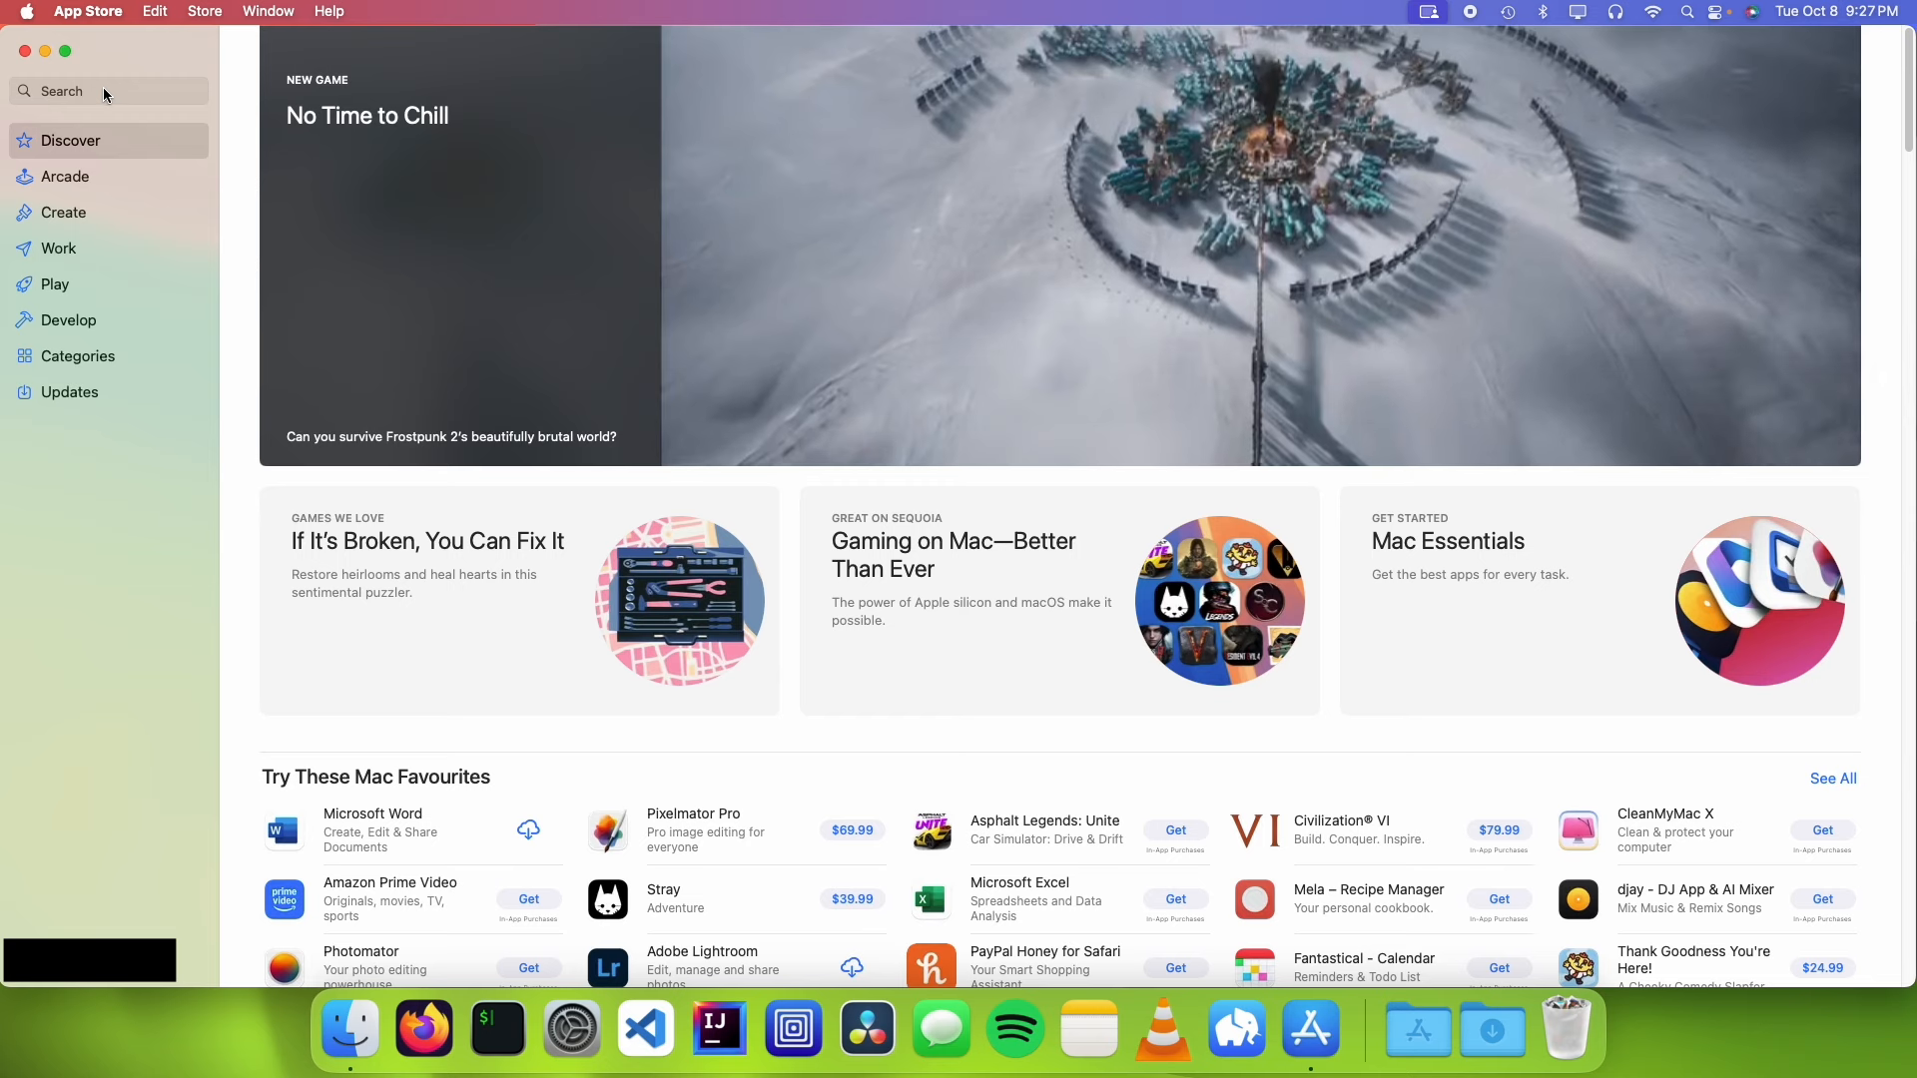
type("macos")
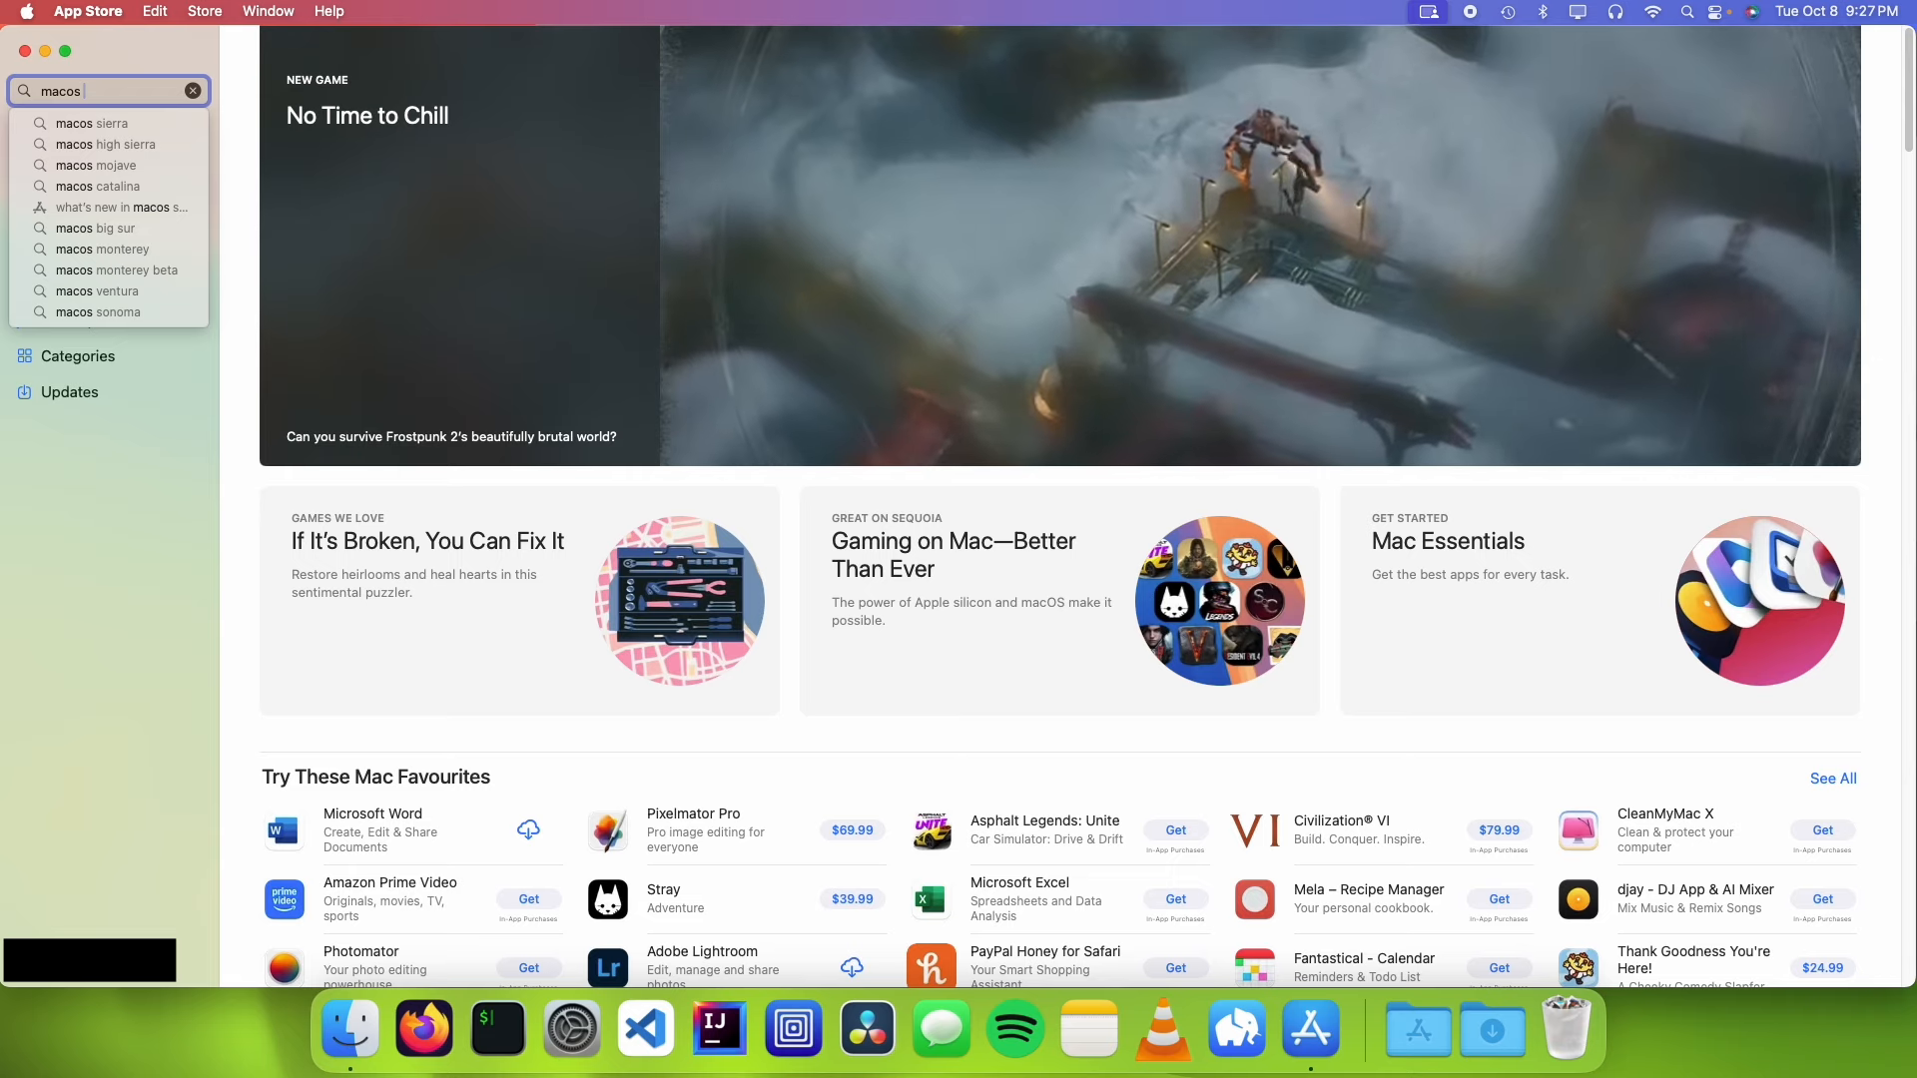
type("macos seqoia")
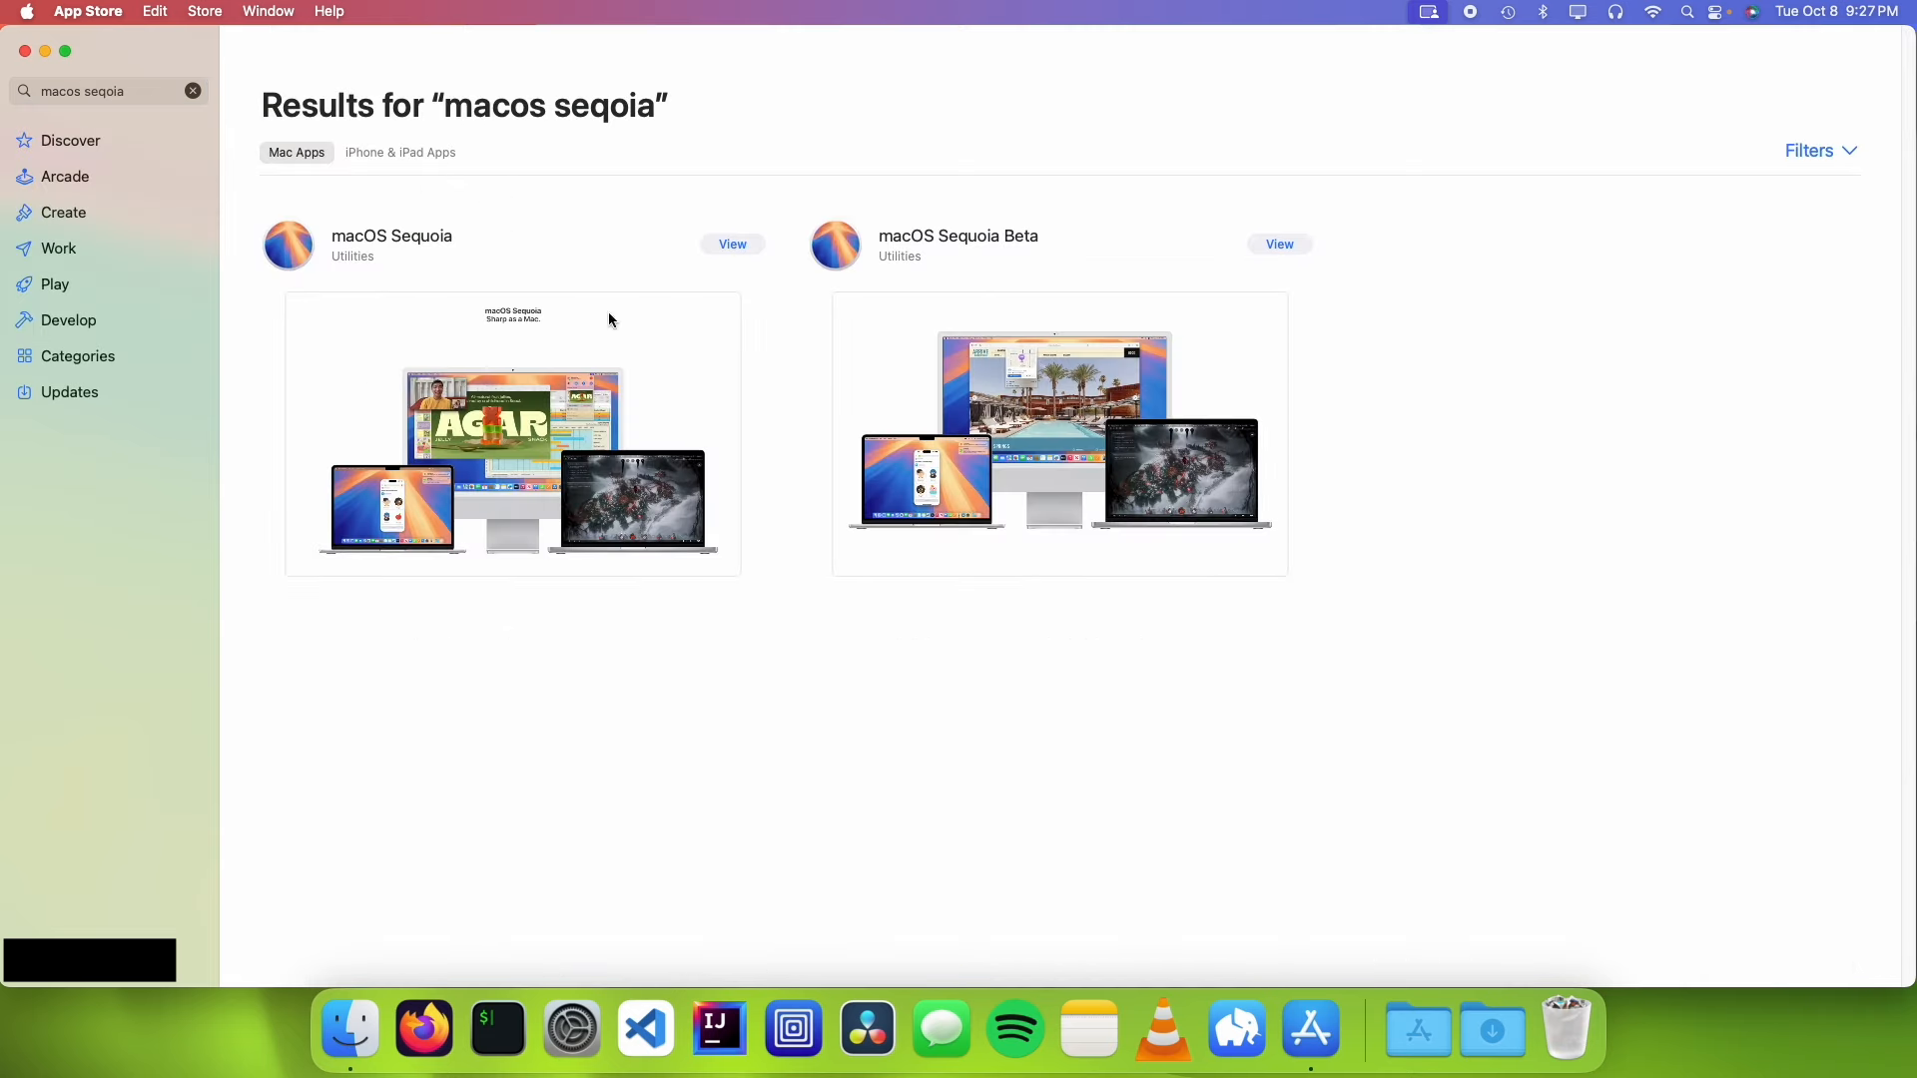
mouse_move(747, 262)
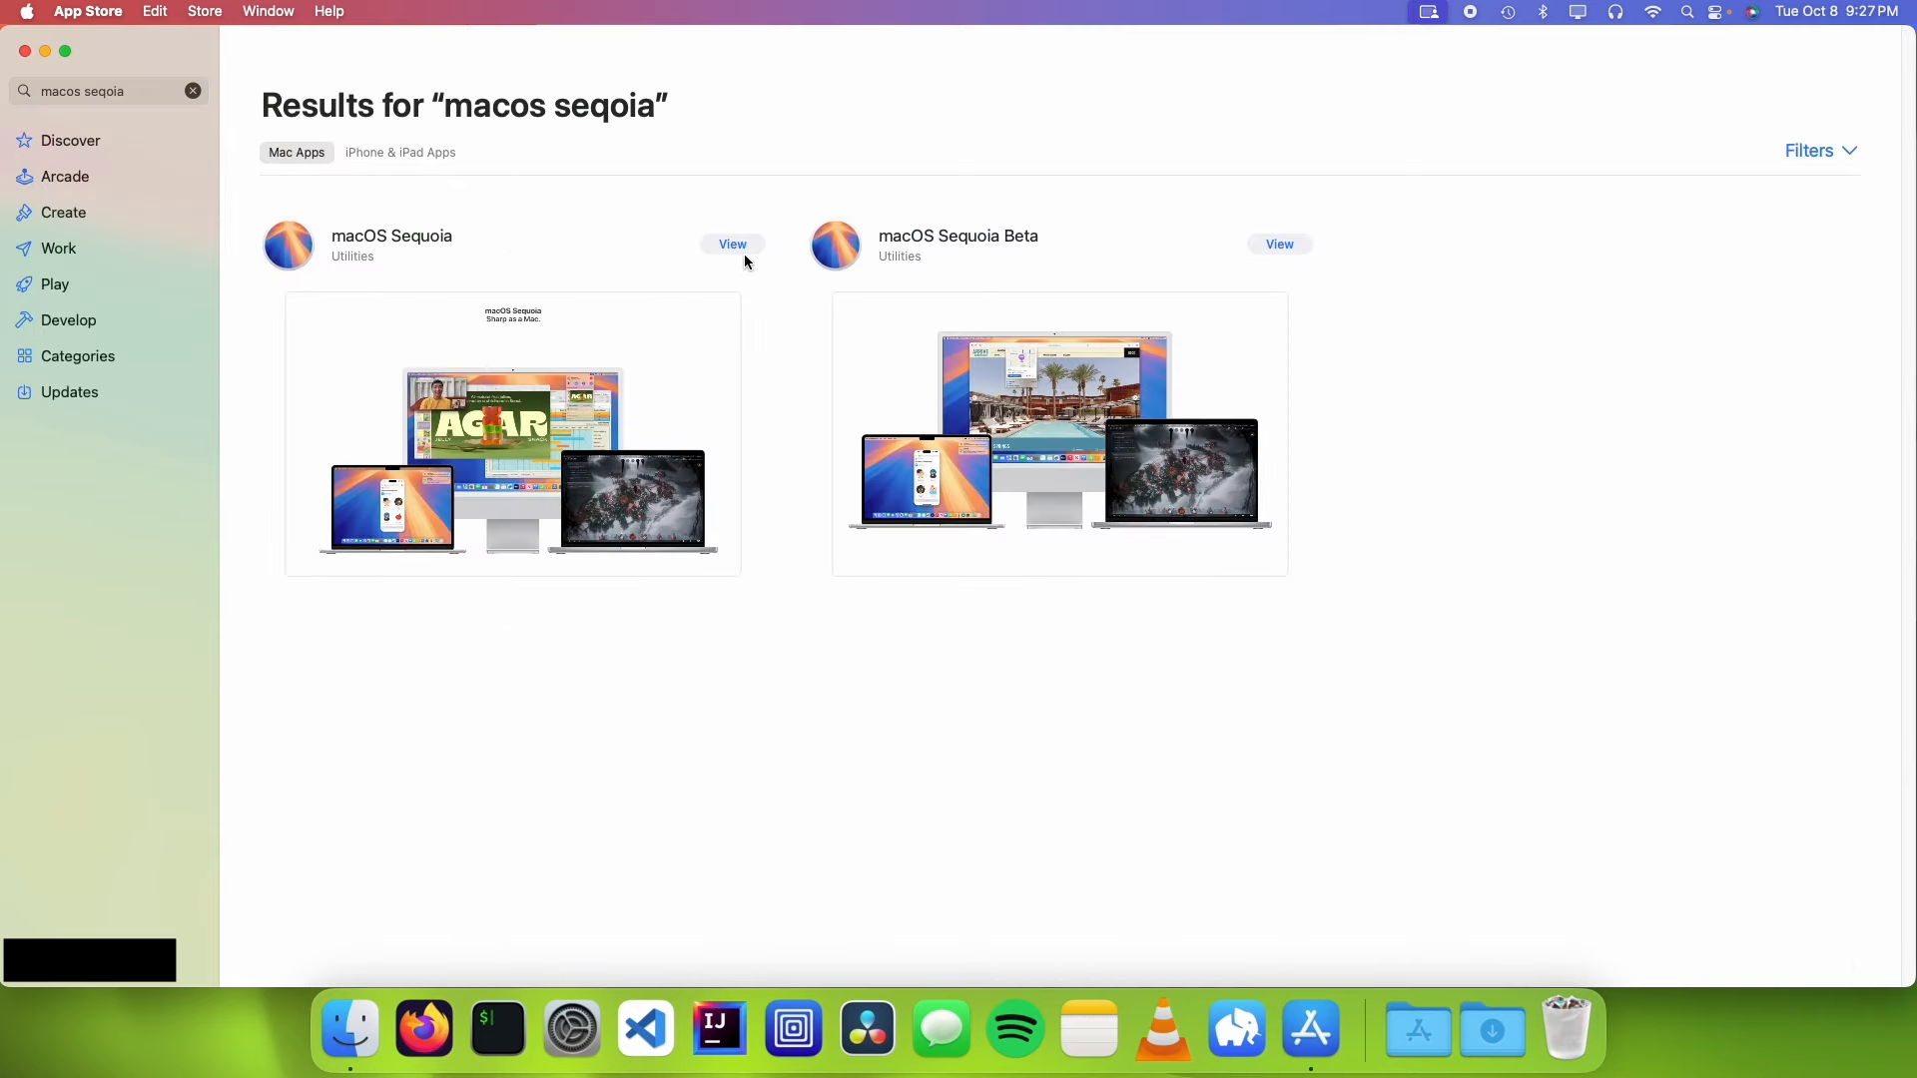
left_click(732, 243)
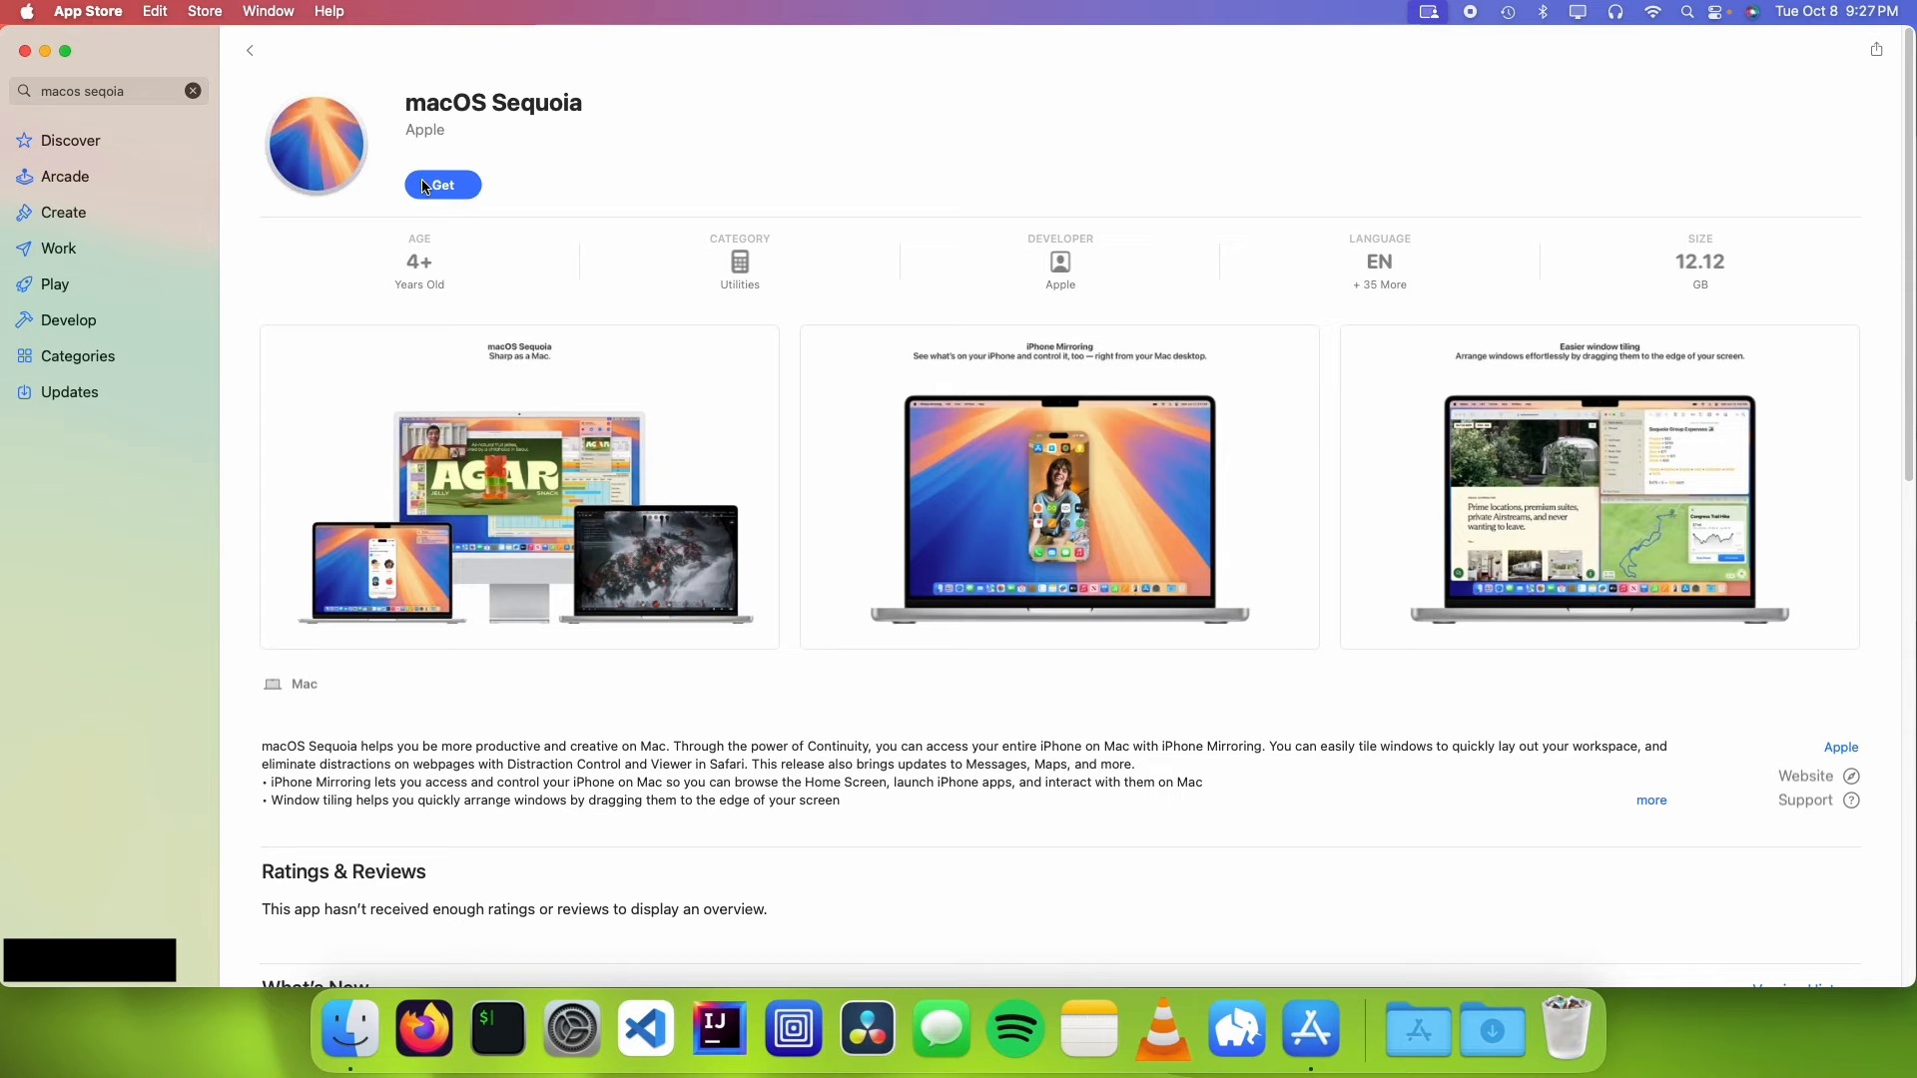
Step: Get macOS Sequoia and confirm the 15.0.1 download in Software Update
left_click(443, 185)
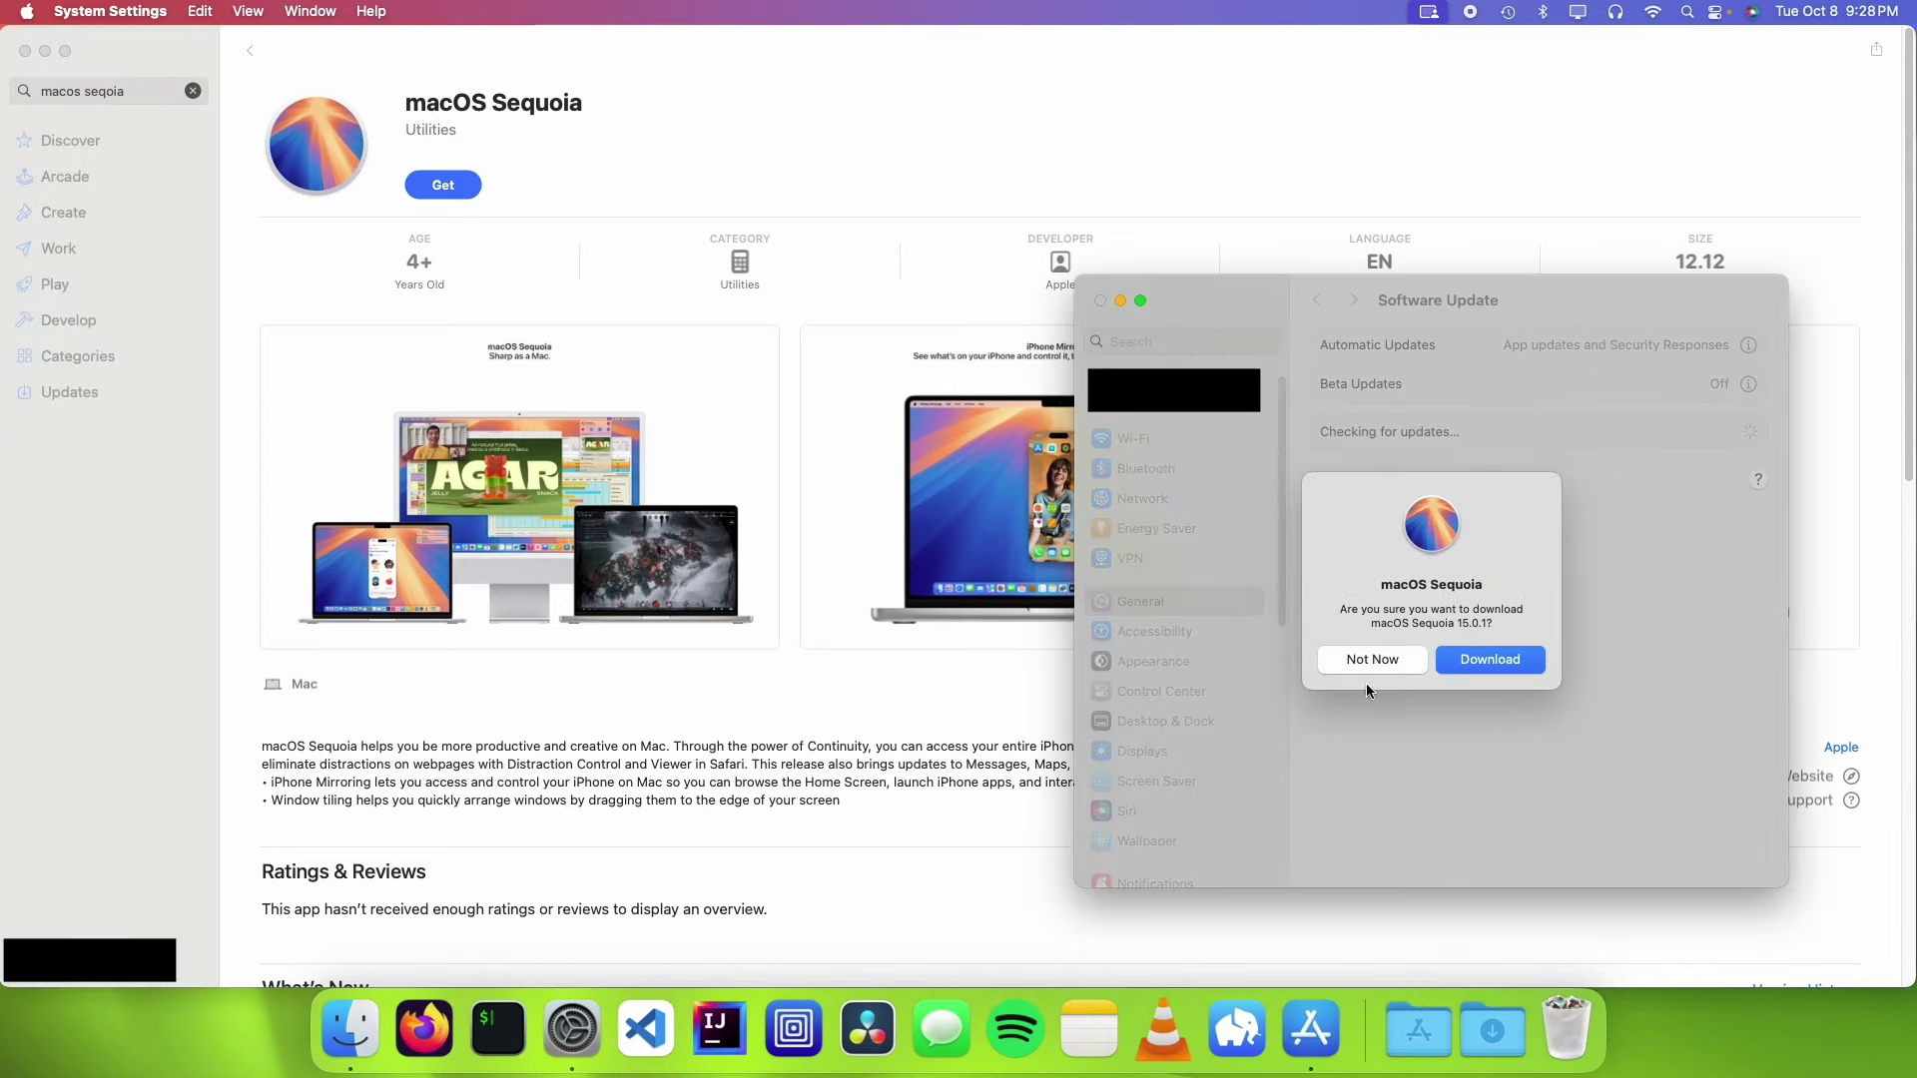
left_click(1490, 660)
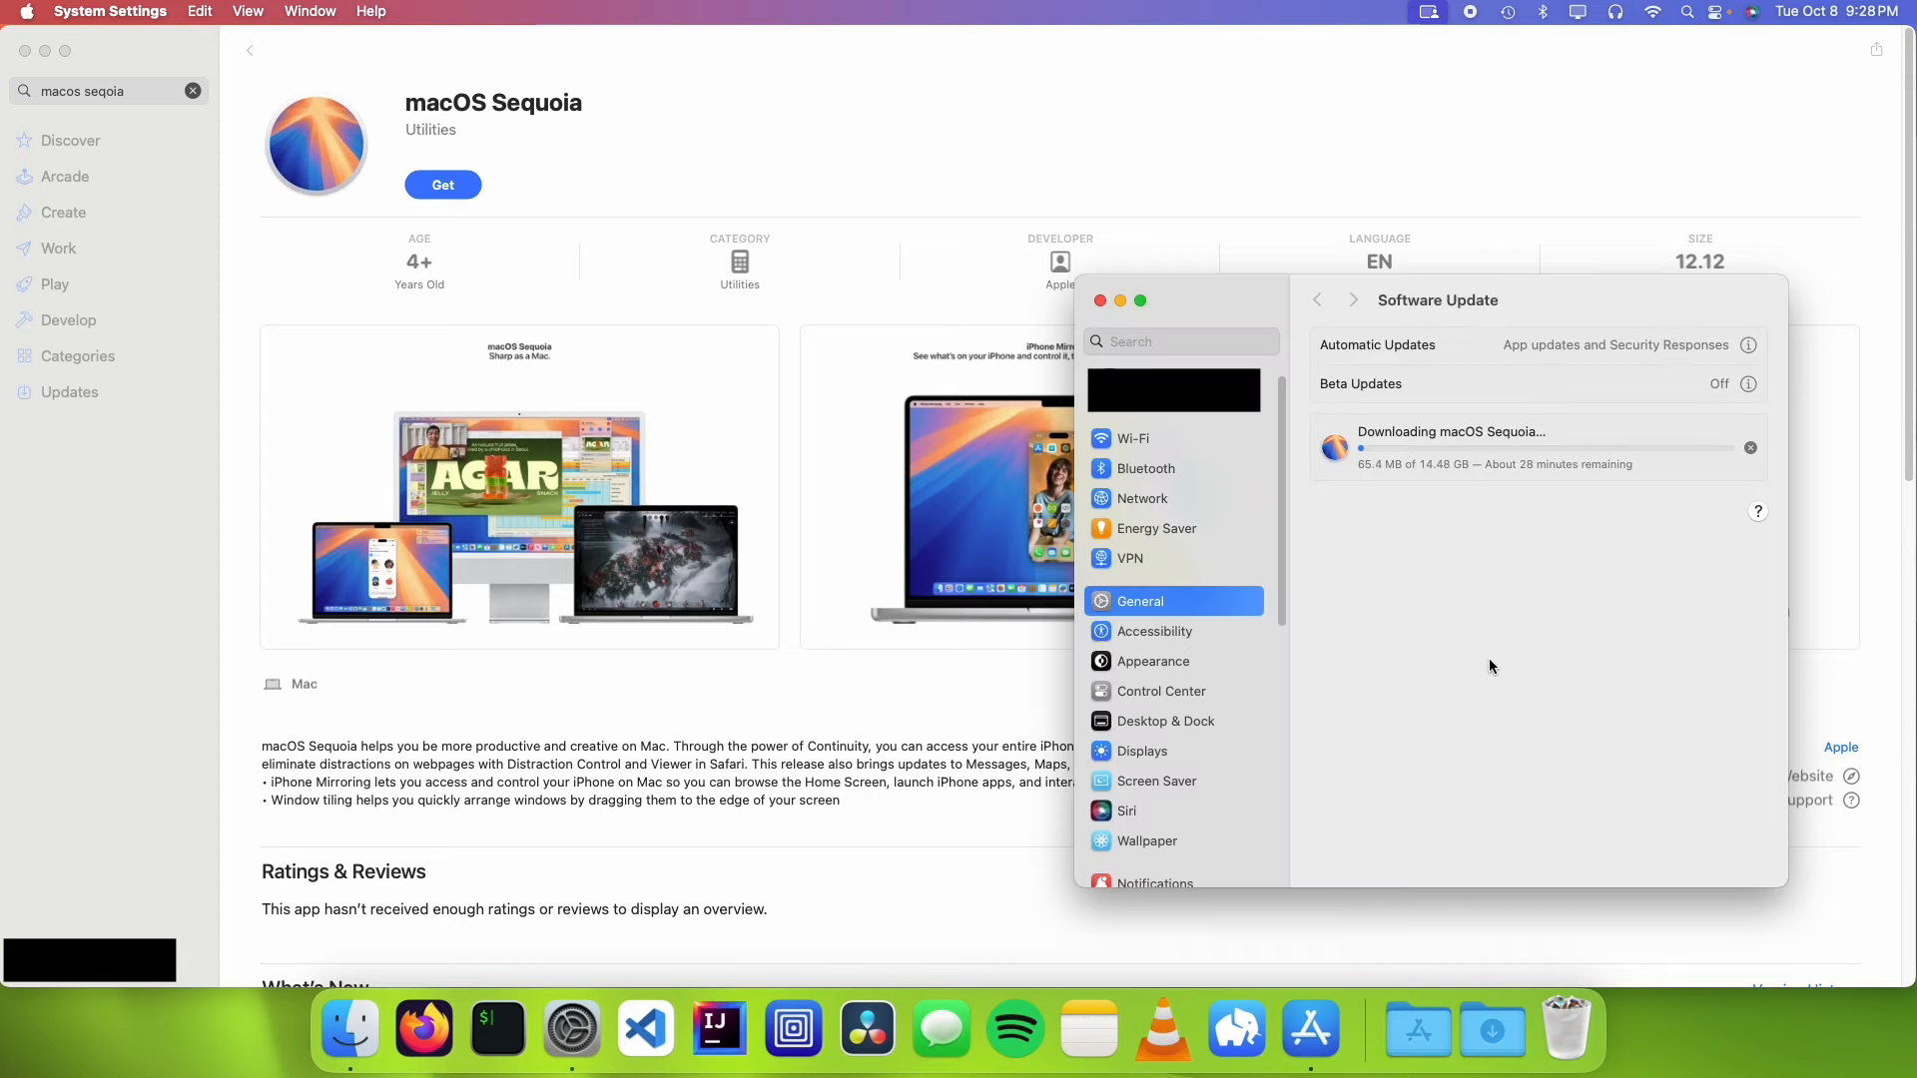
mouse_move(1416, 673)
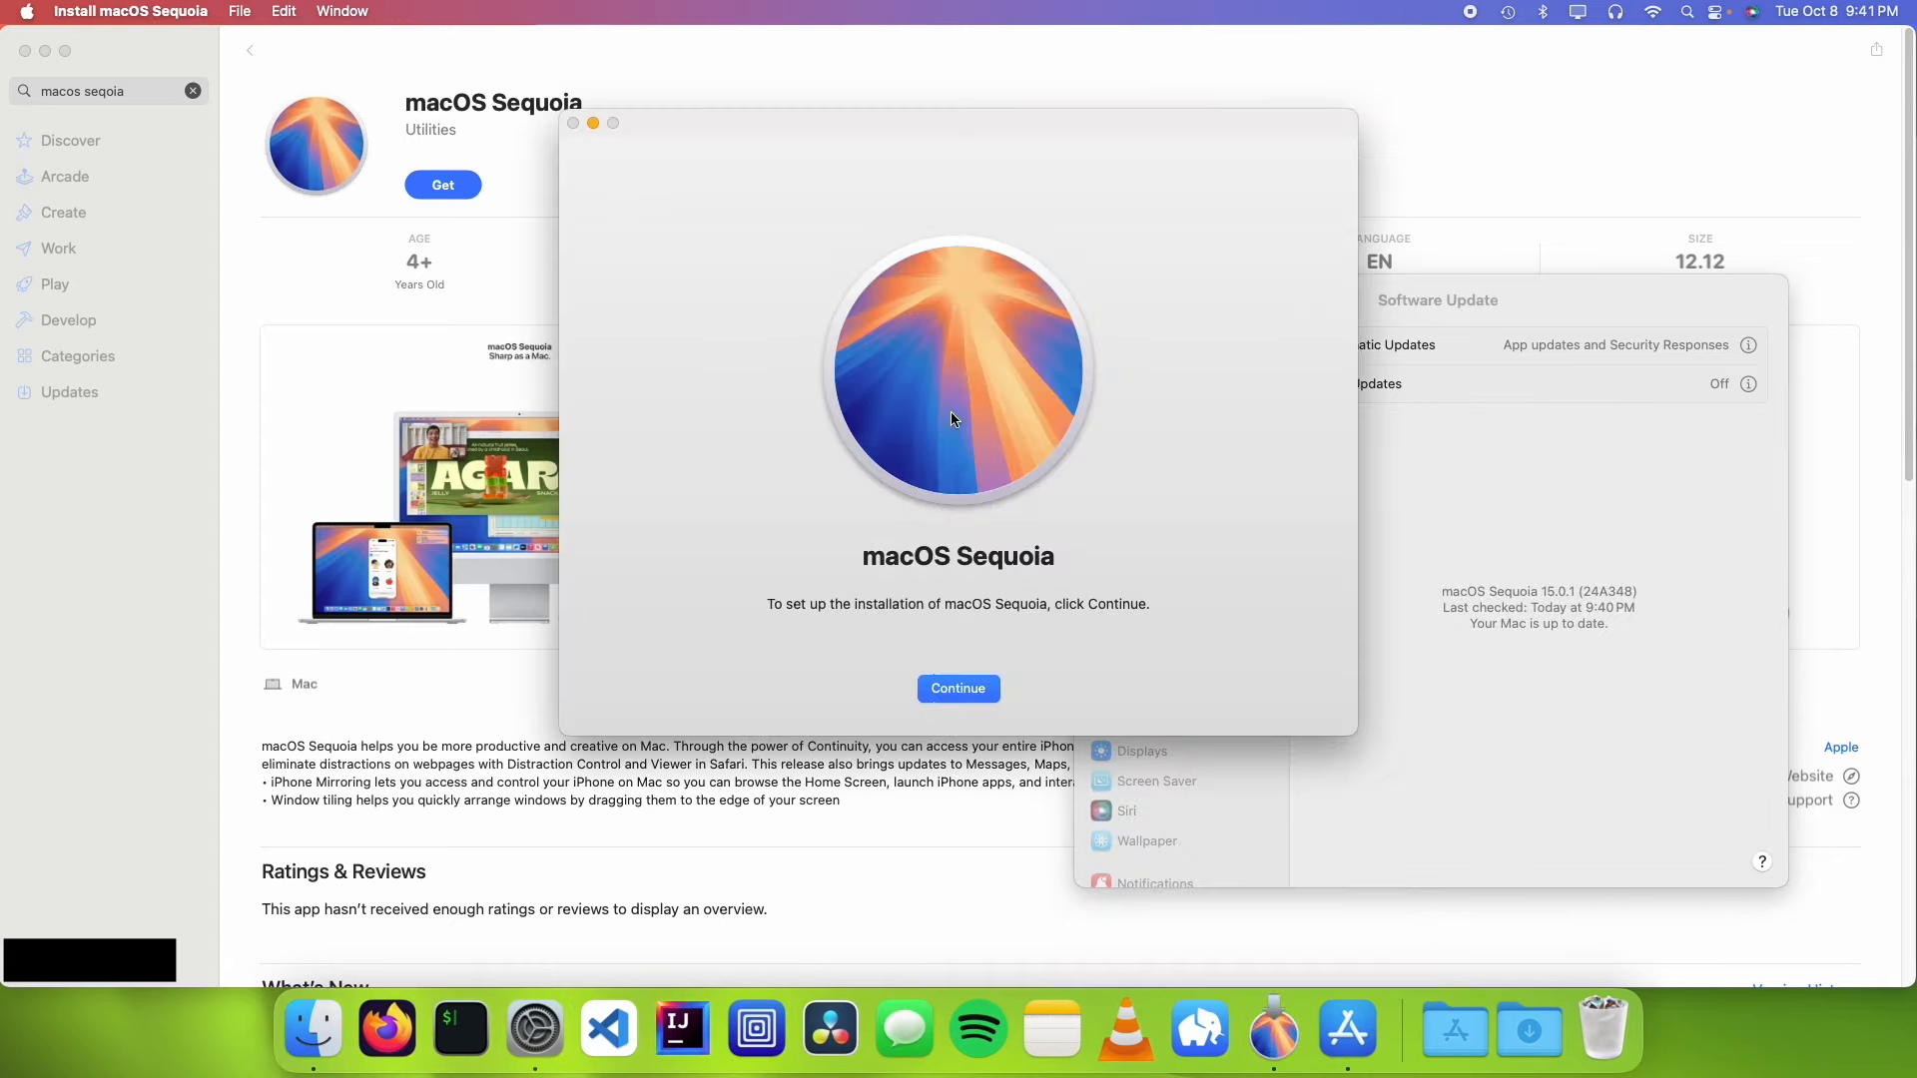
mouse_move(826, 485)
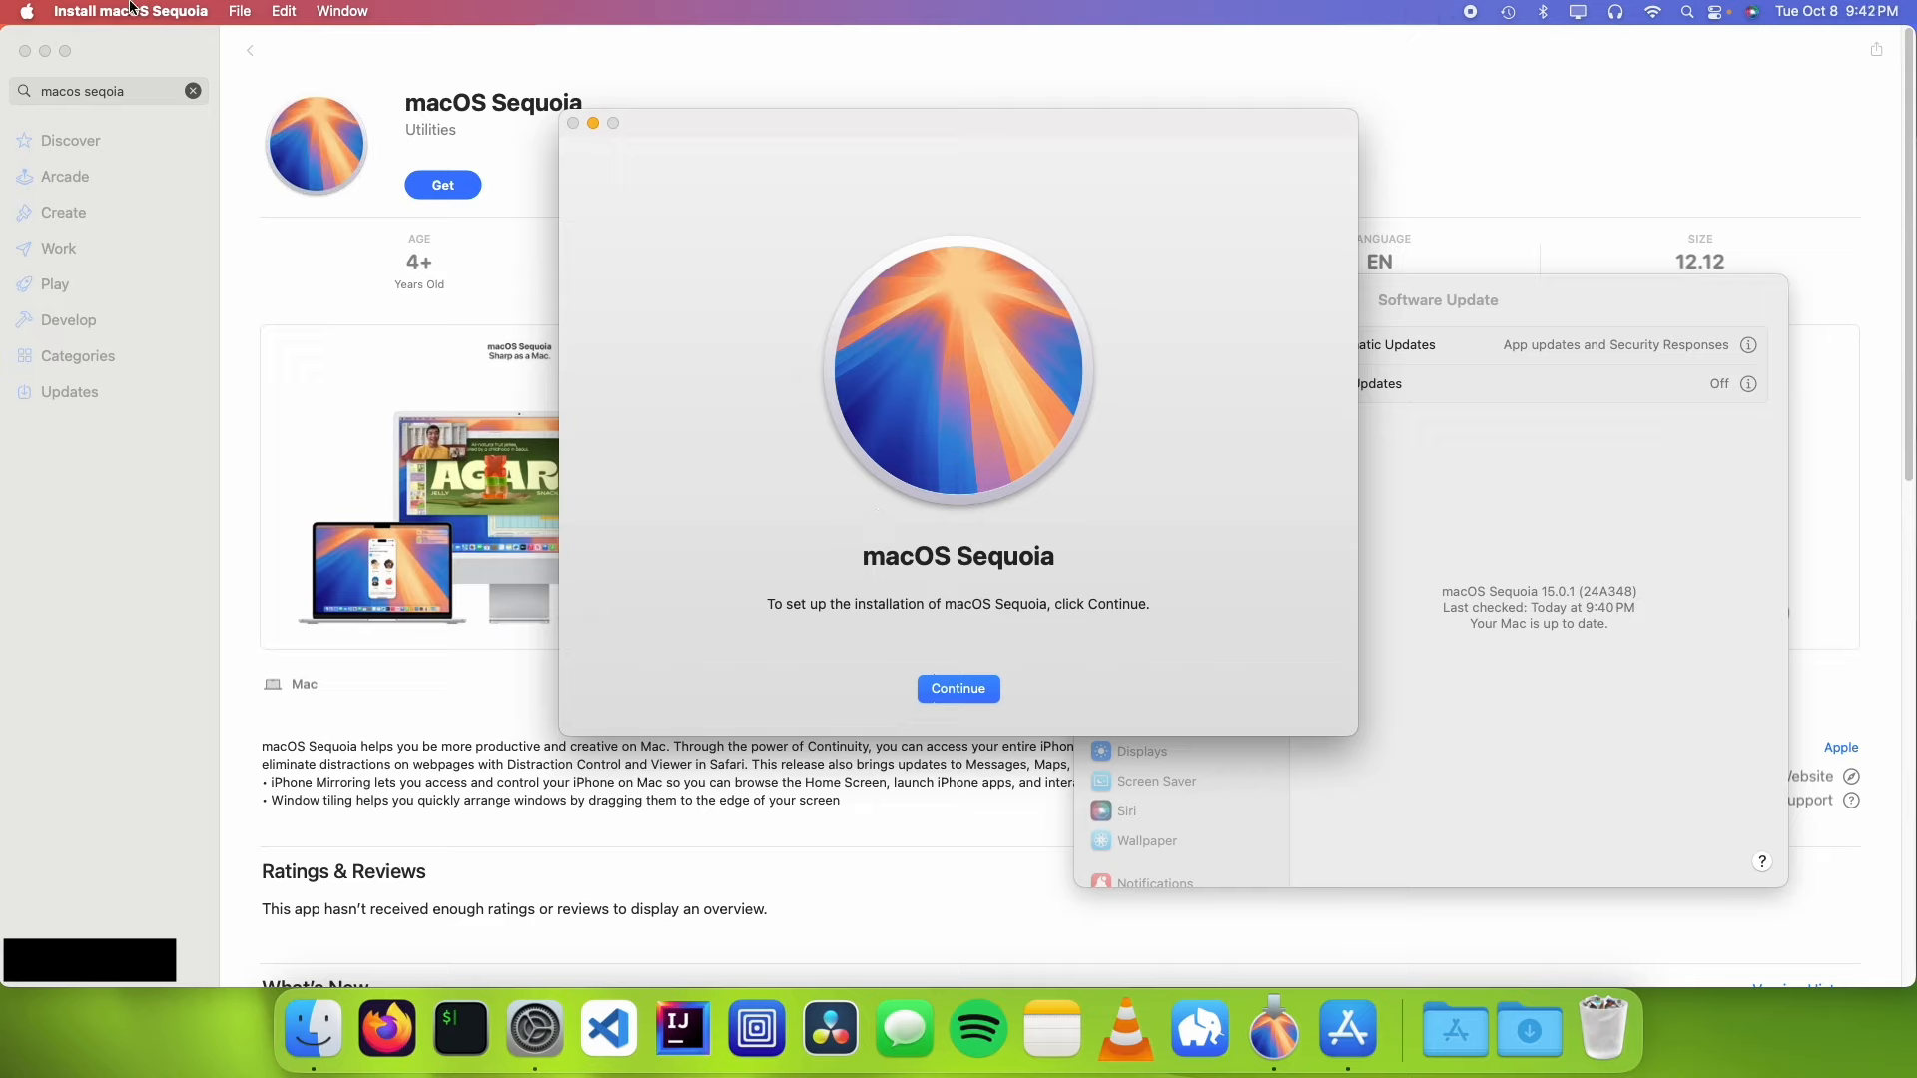
Step: Quit Install macOS Sequoia from its menu and confirm quitting without installing
left_click(130, 11)
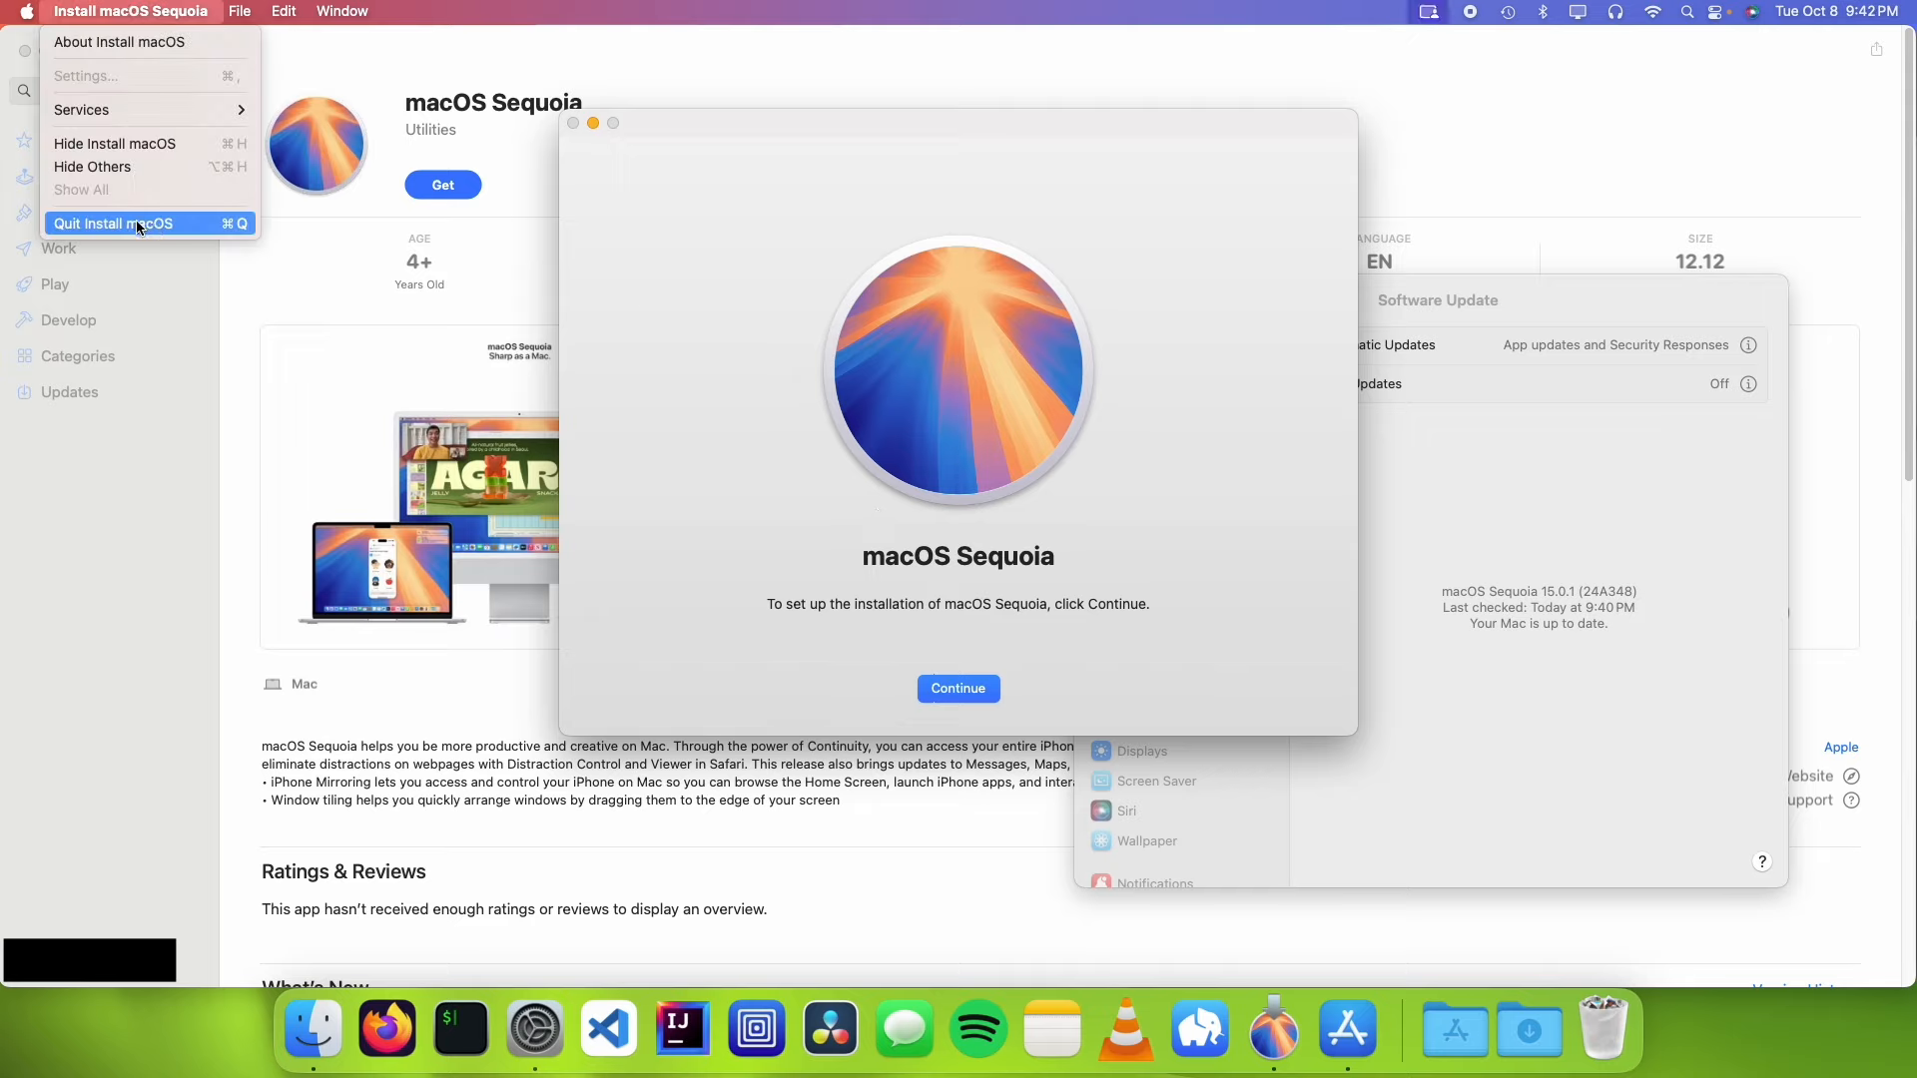
left_click(112, 224)
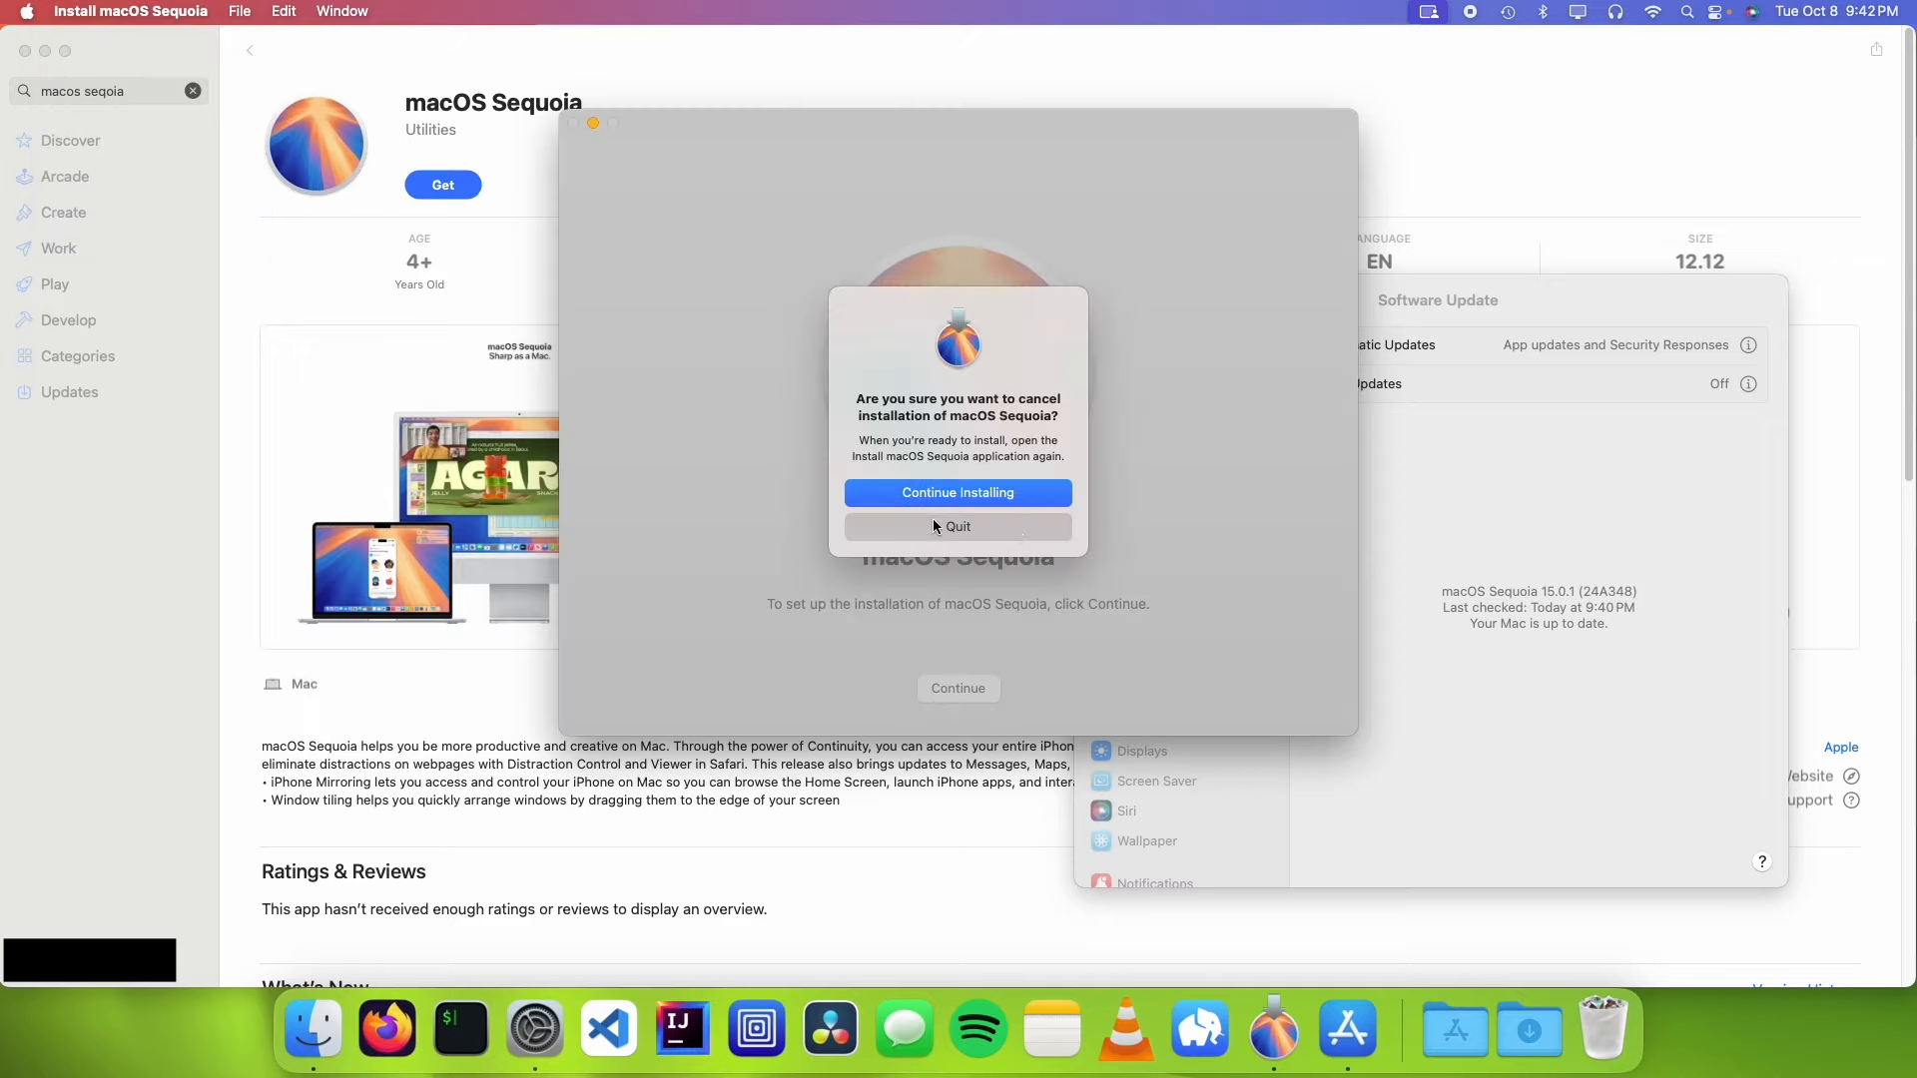
left_click(957, 526)
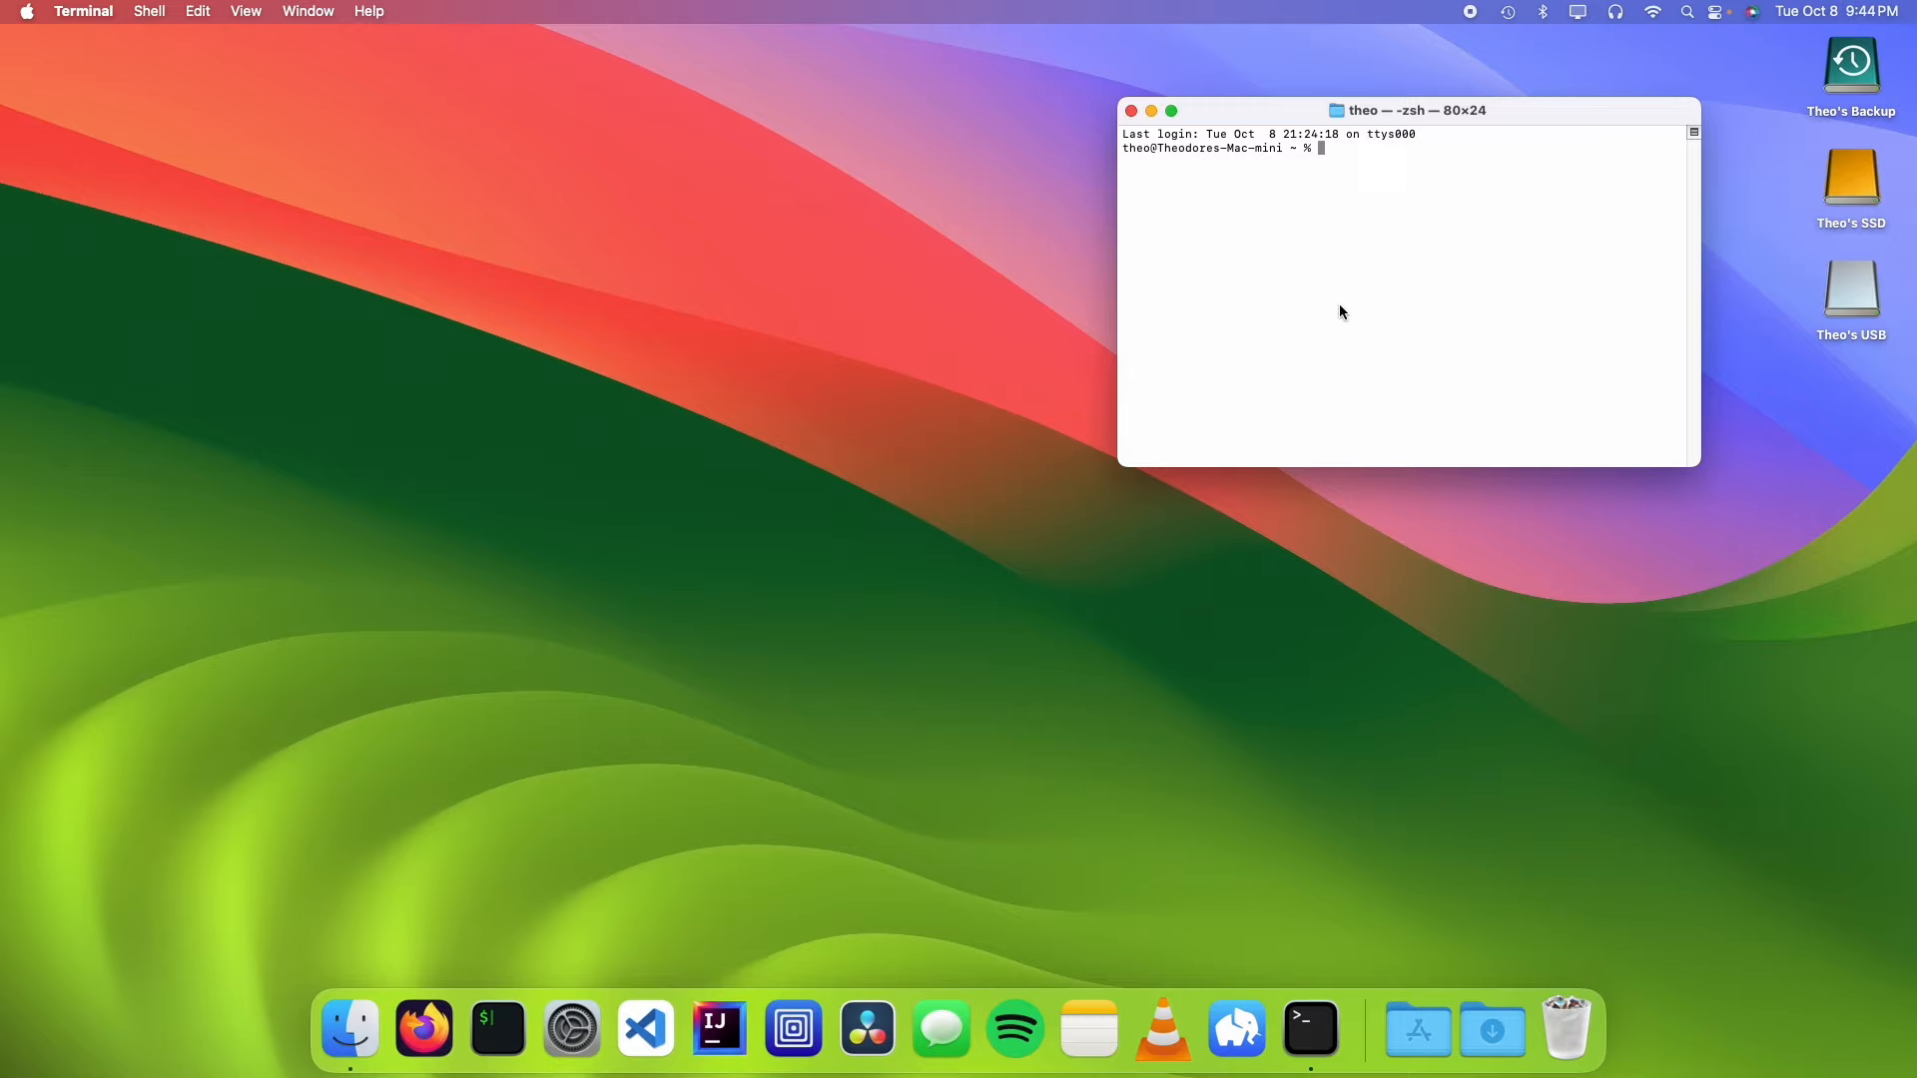
Step: Run sudo createinstallmedia from Install macOS Sequoia.app with --volume on Theo's USB and answer y to erase it
type("sudo /A")
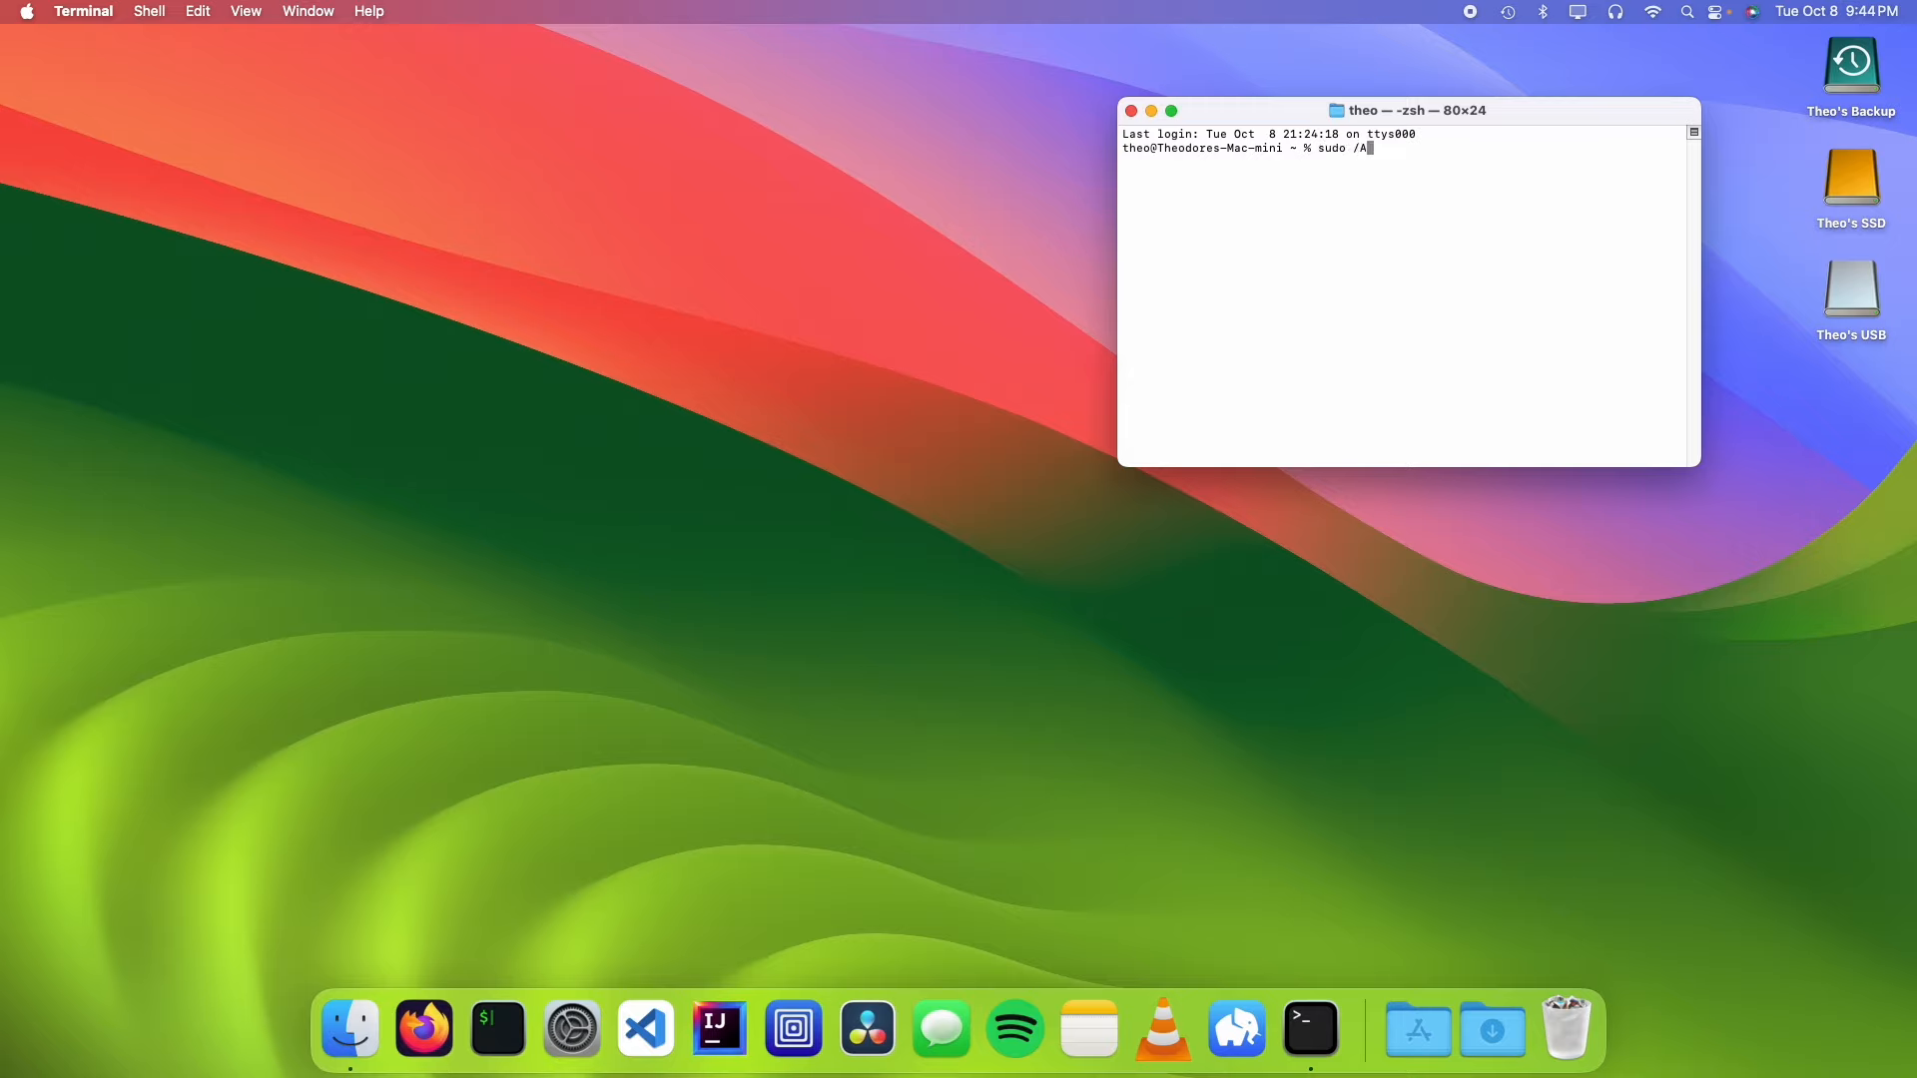
type("pplications/I")
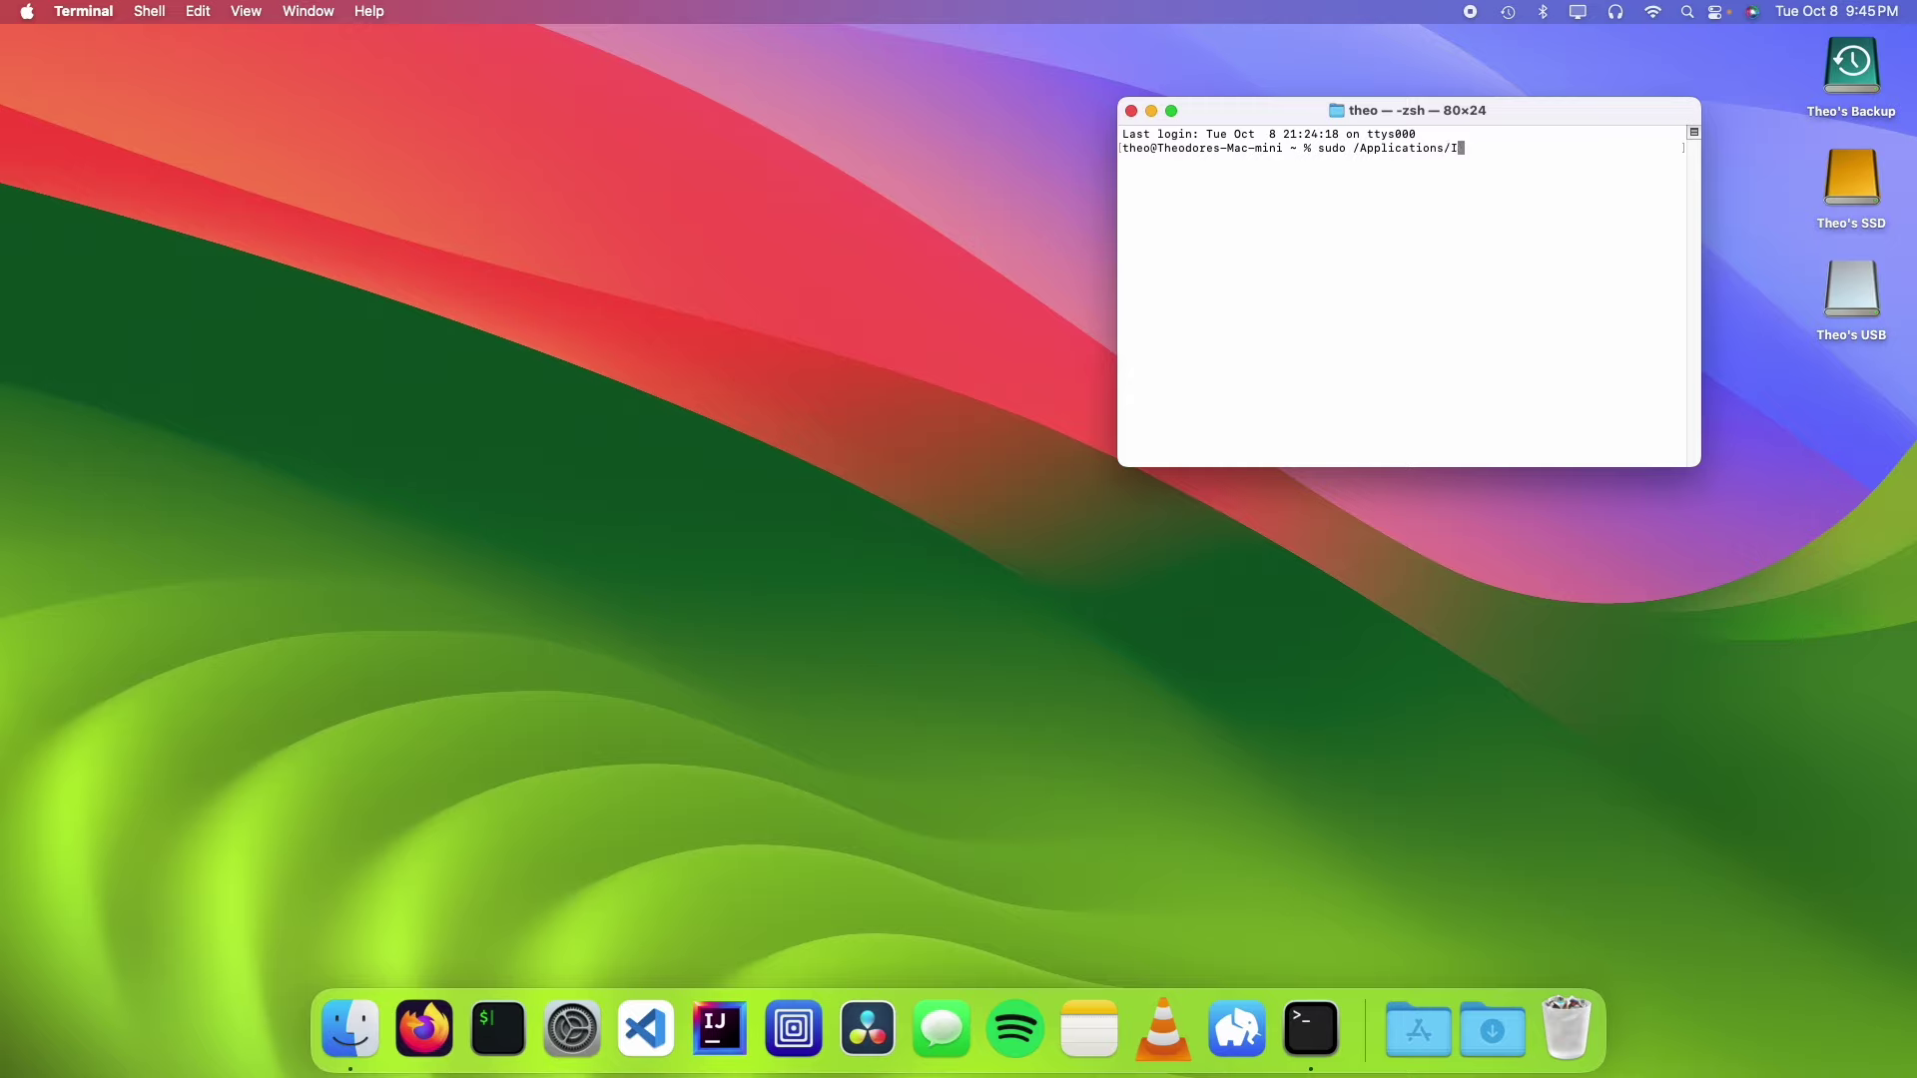
type("nstall\\ macOS\\ Sequoia.app/")
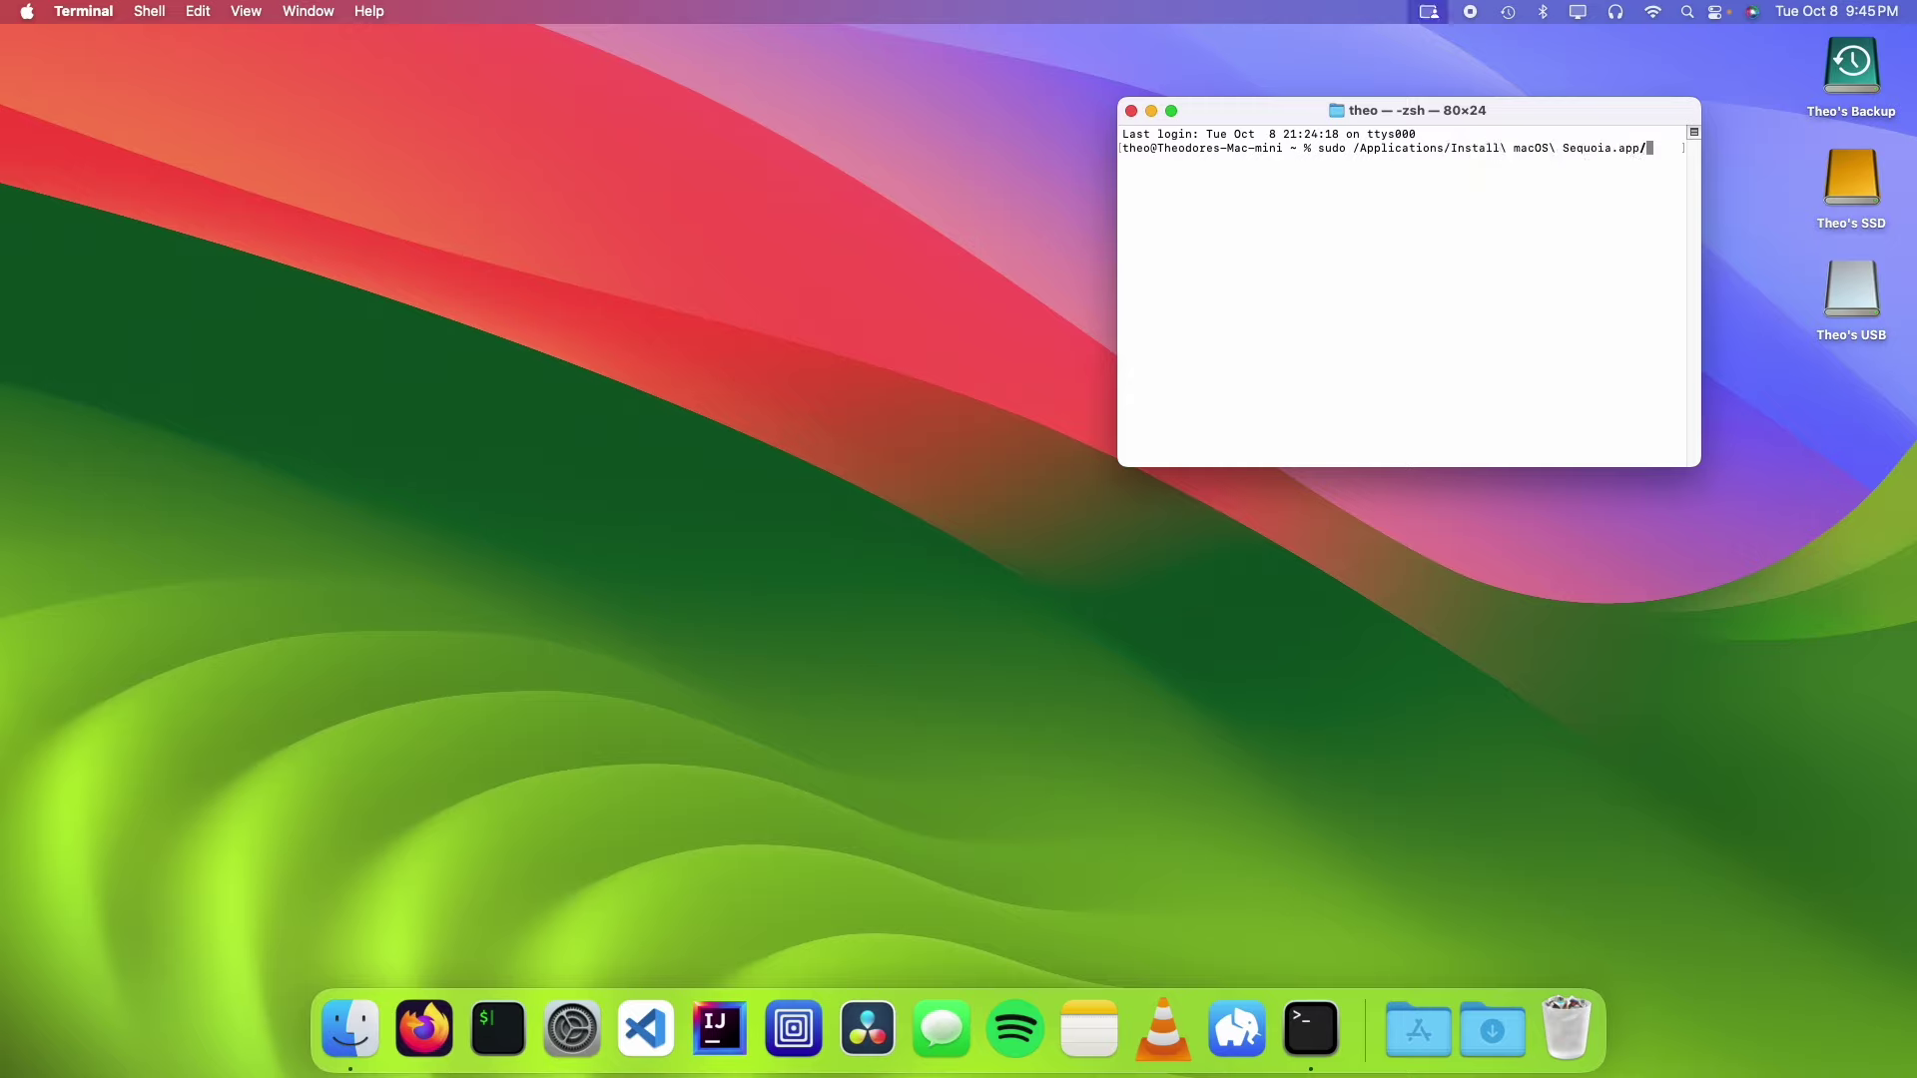
type("Contents/")
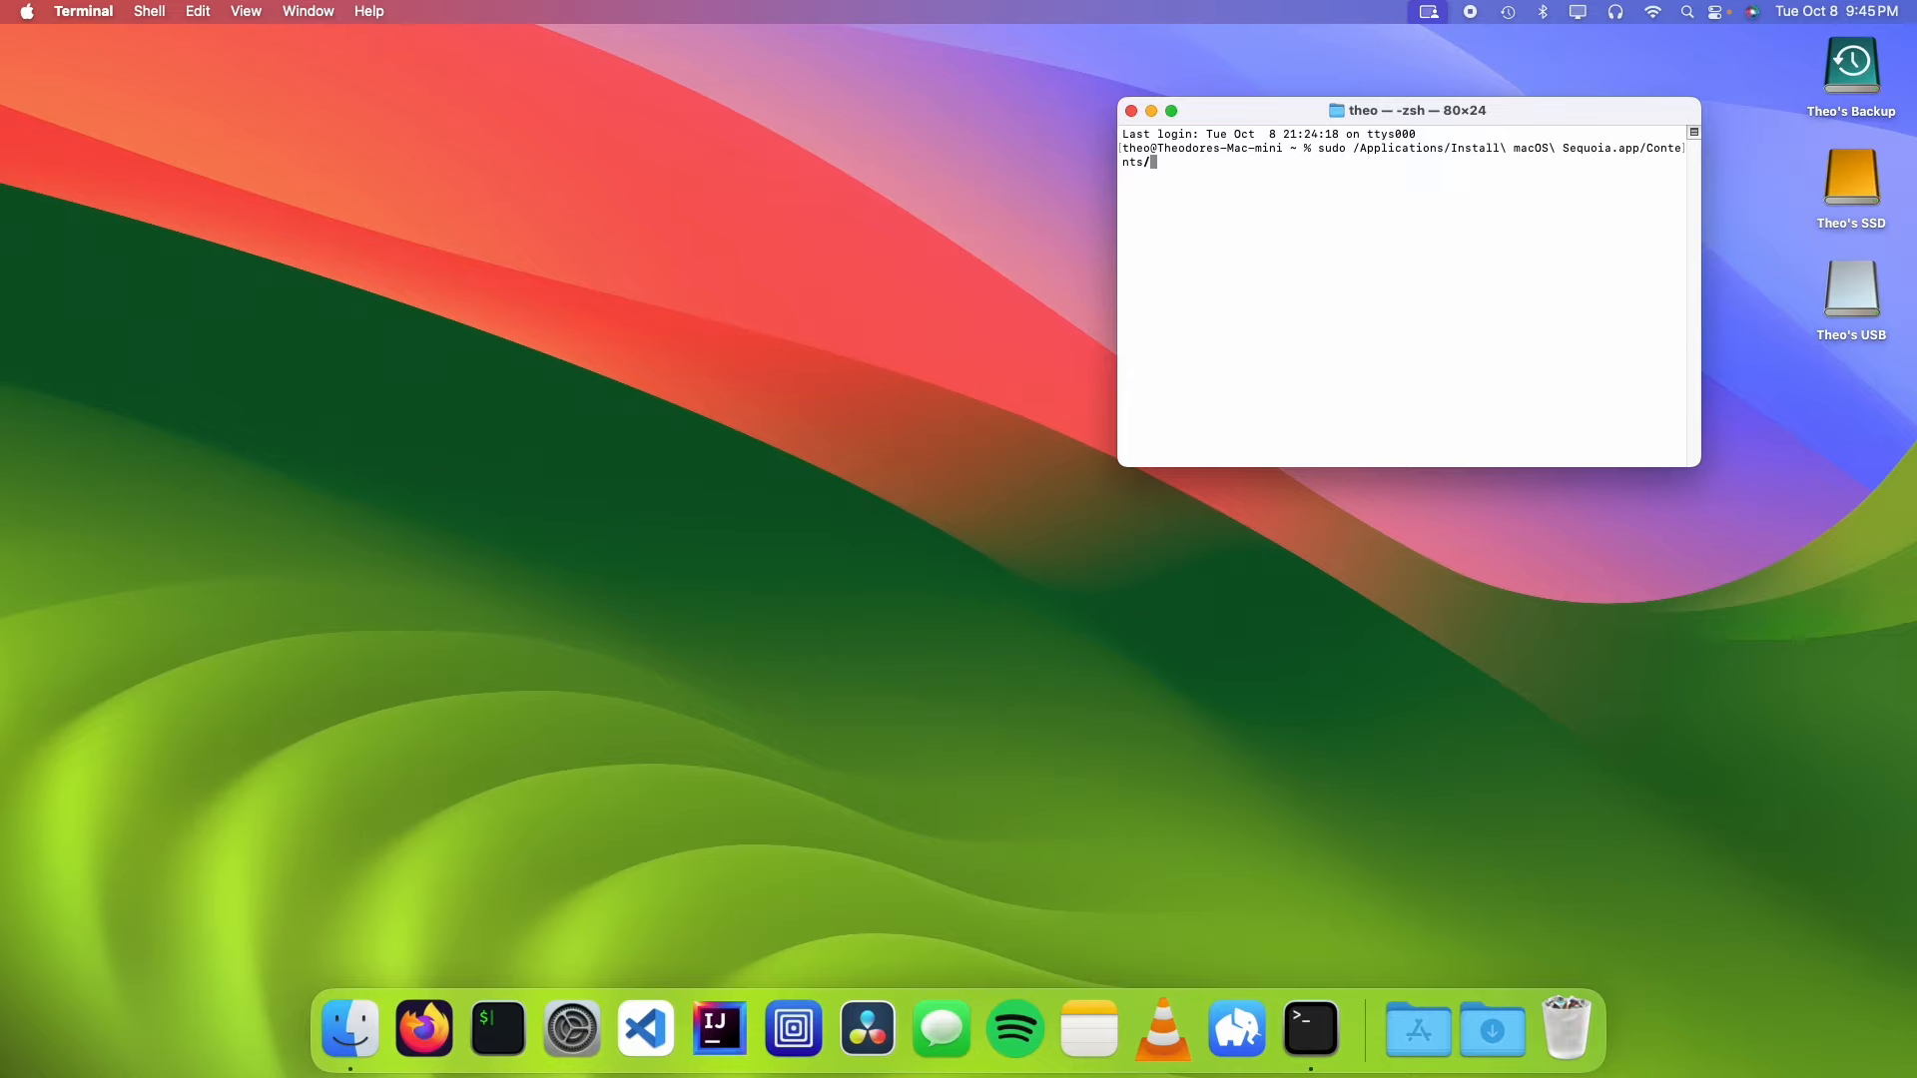
type("Resources/")
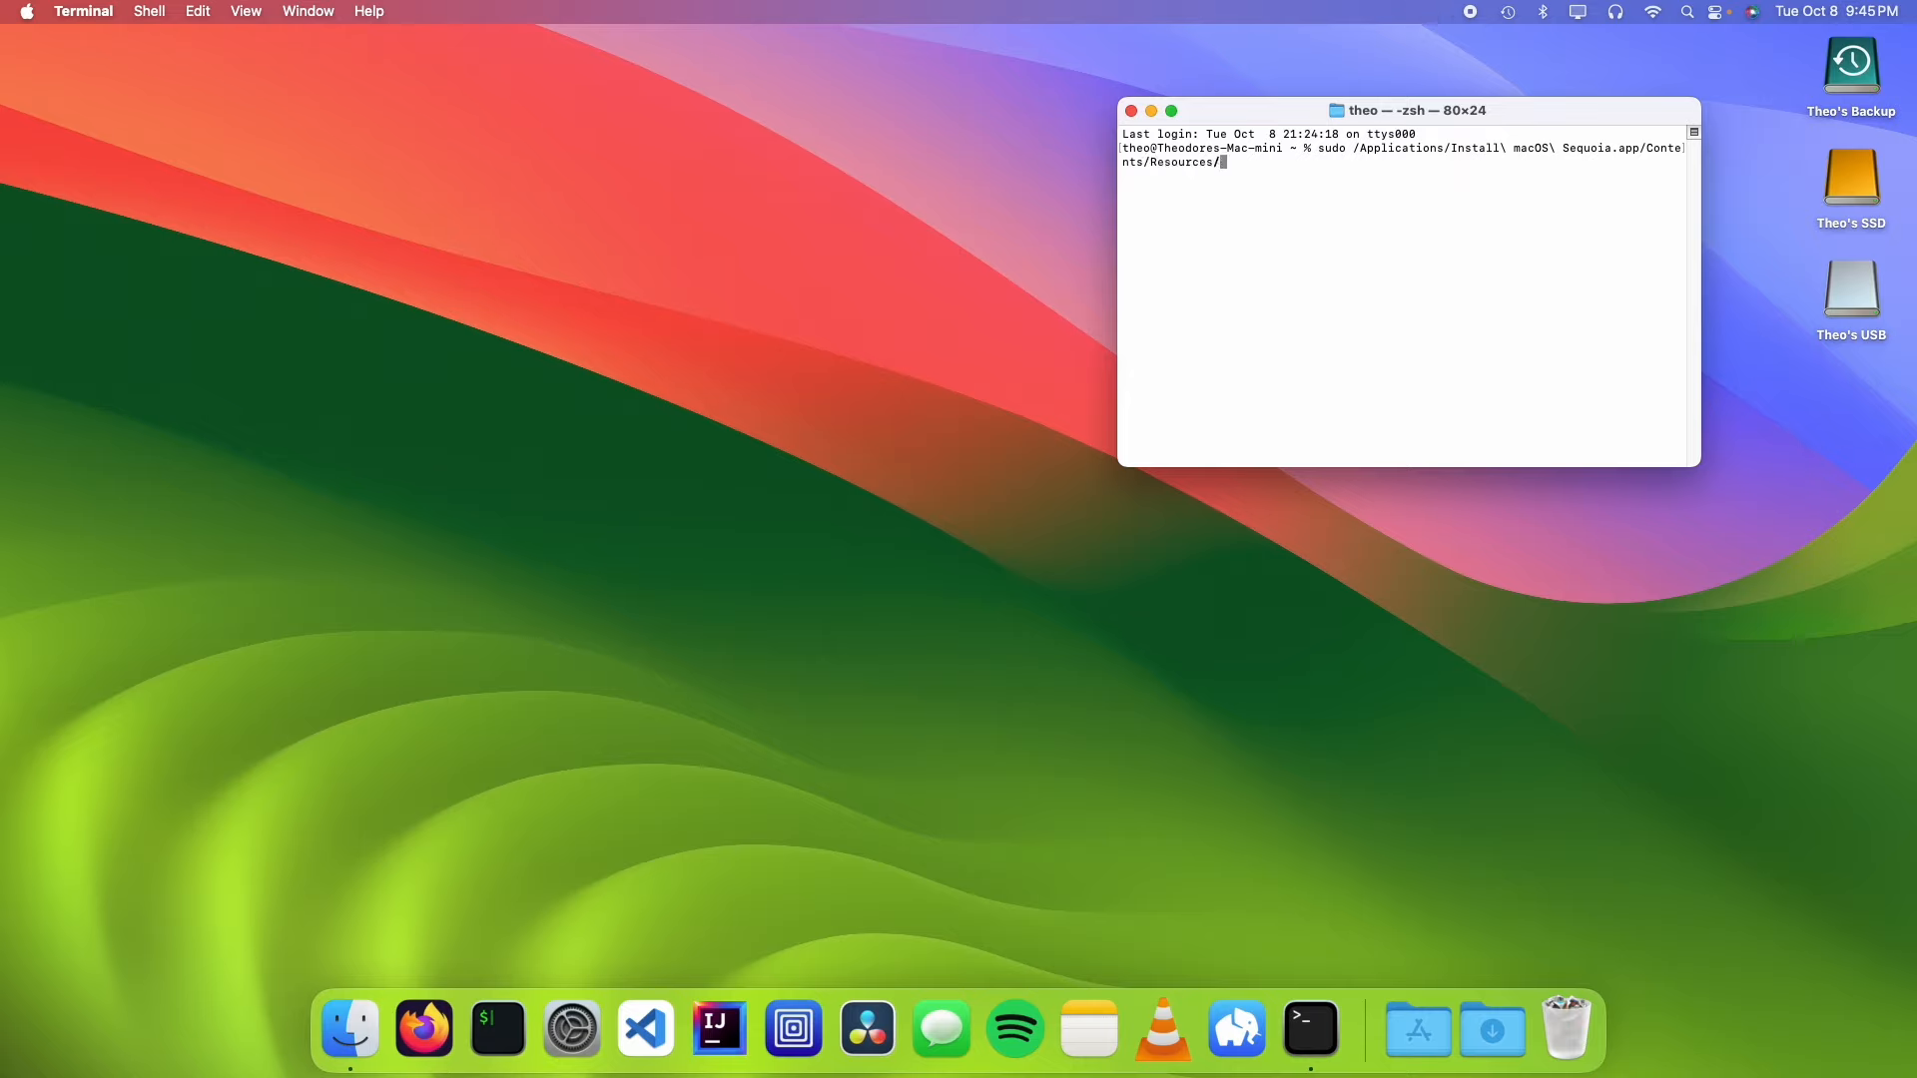
type("createinstallmedia")
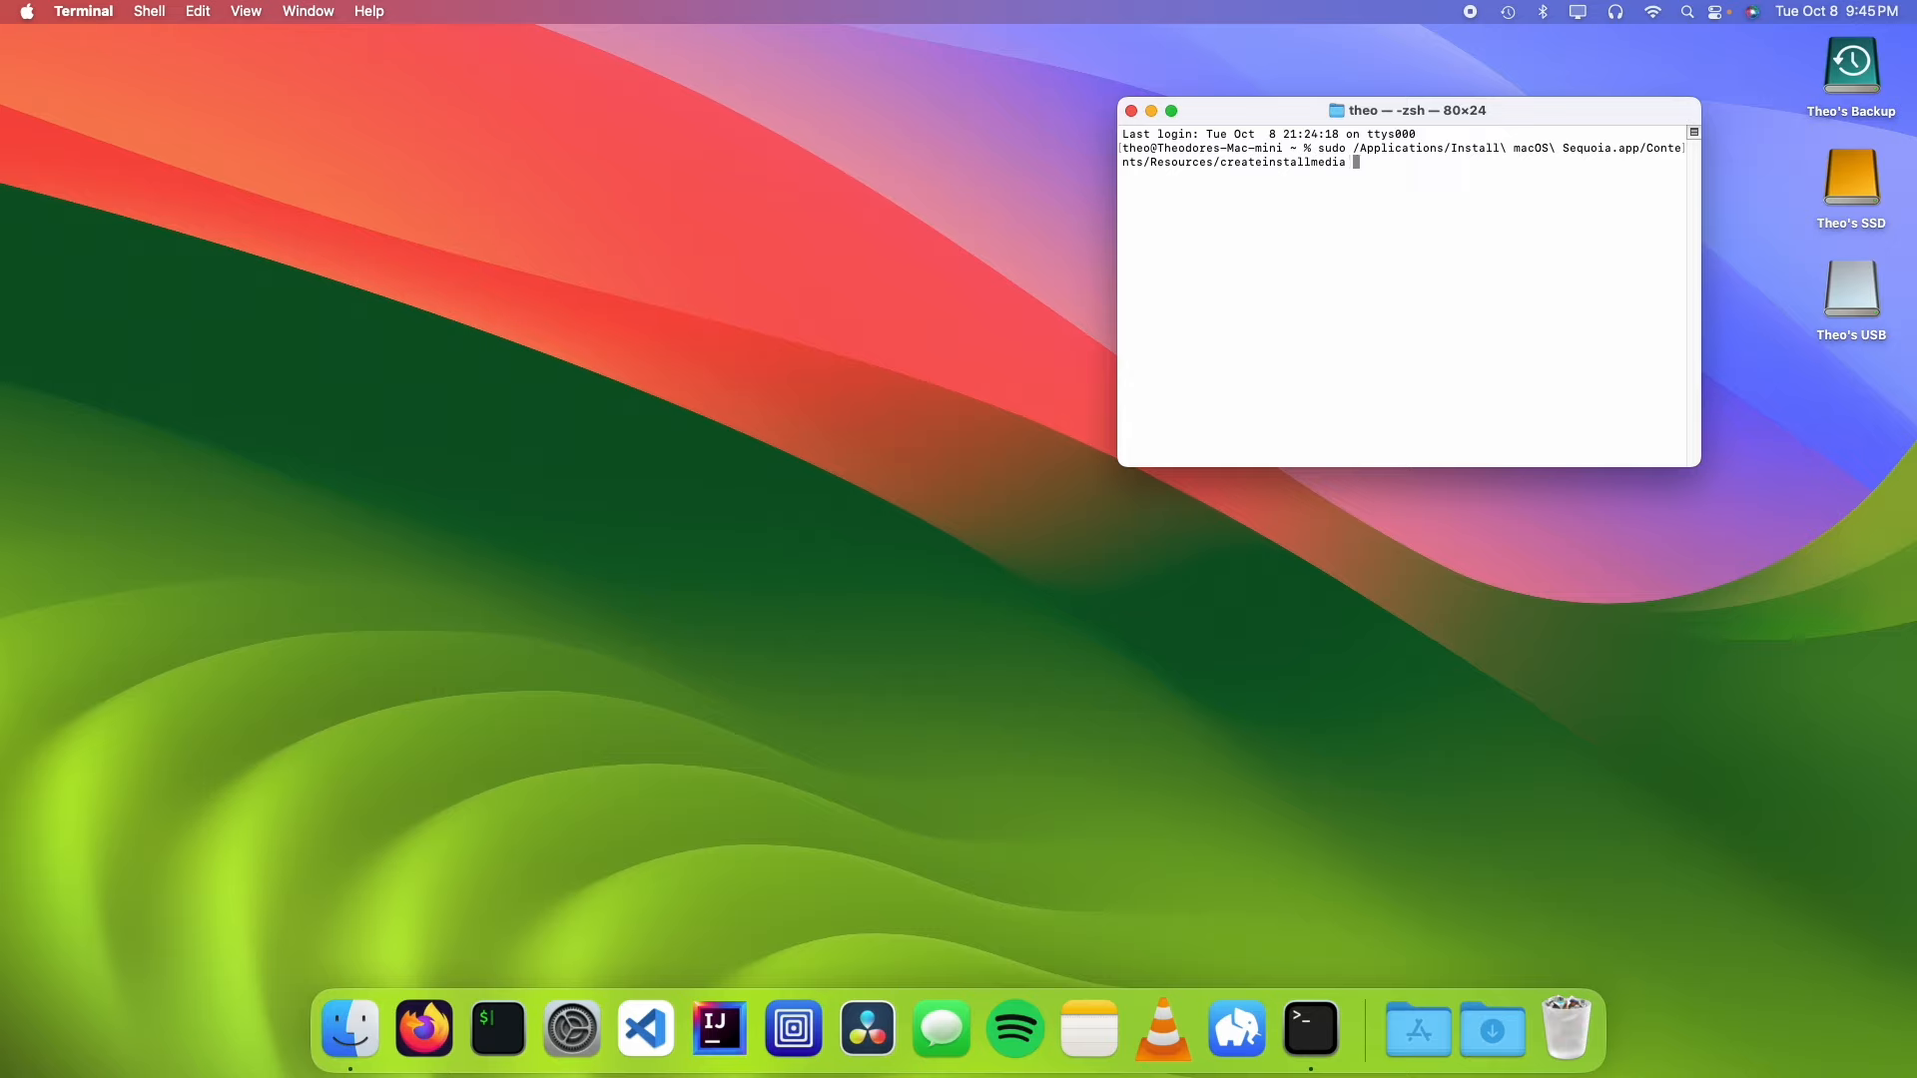
type("--volume /Volumes/")
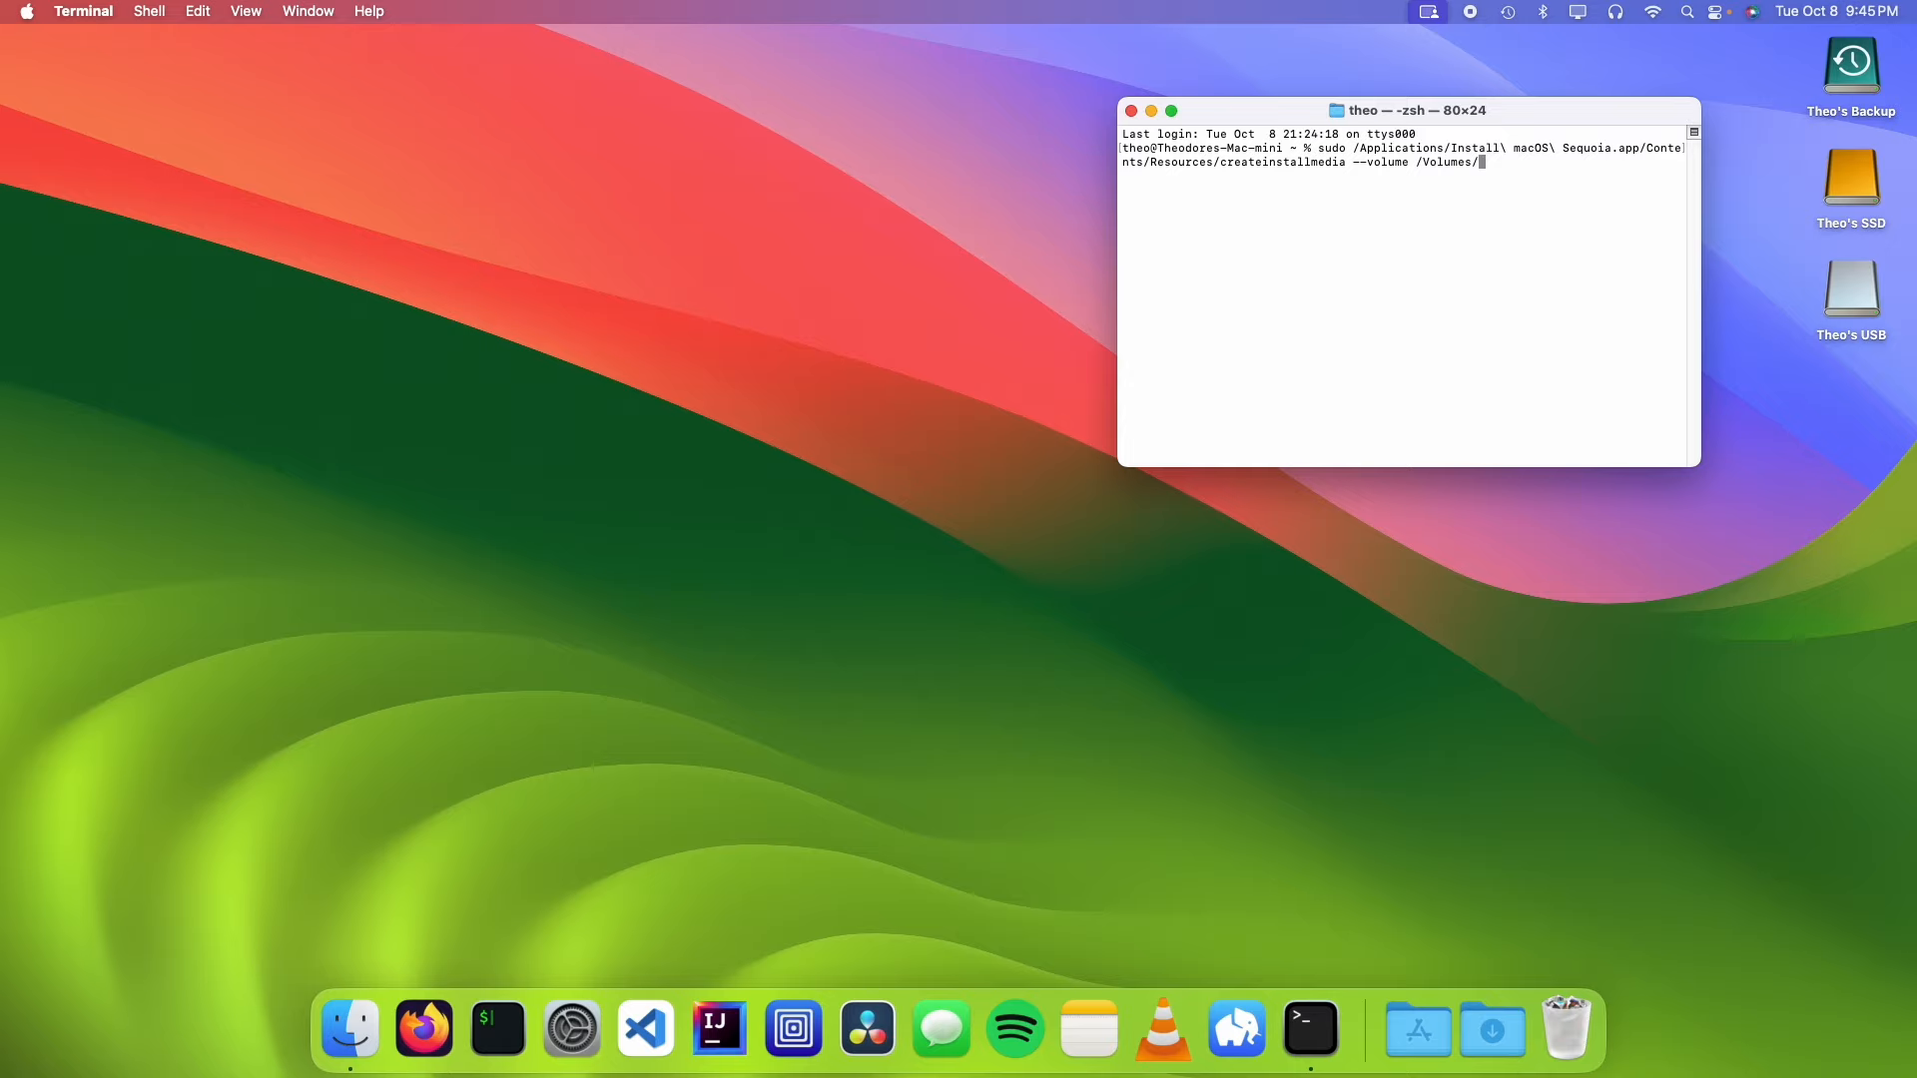
type("Theo\\'s\\ USB")
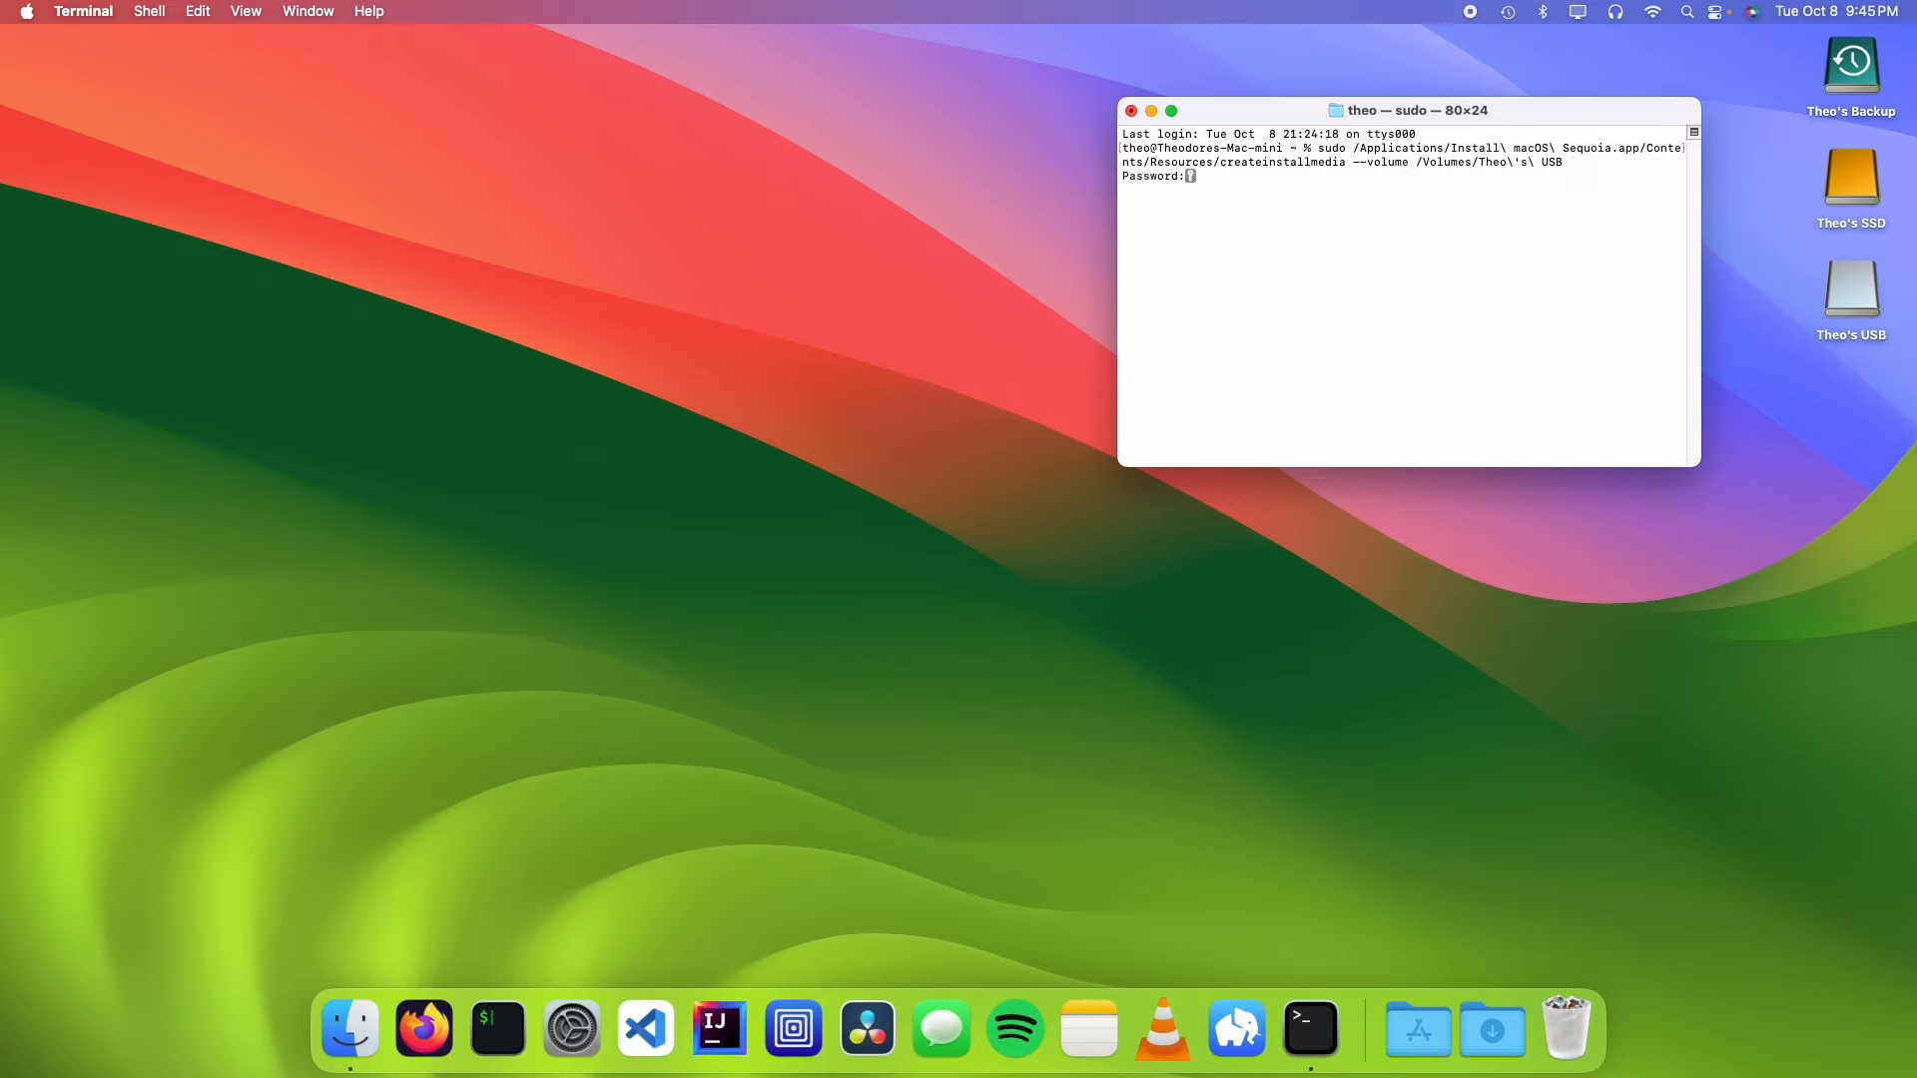
type("y")
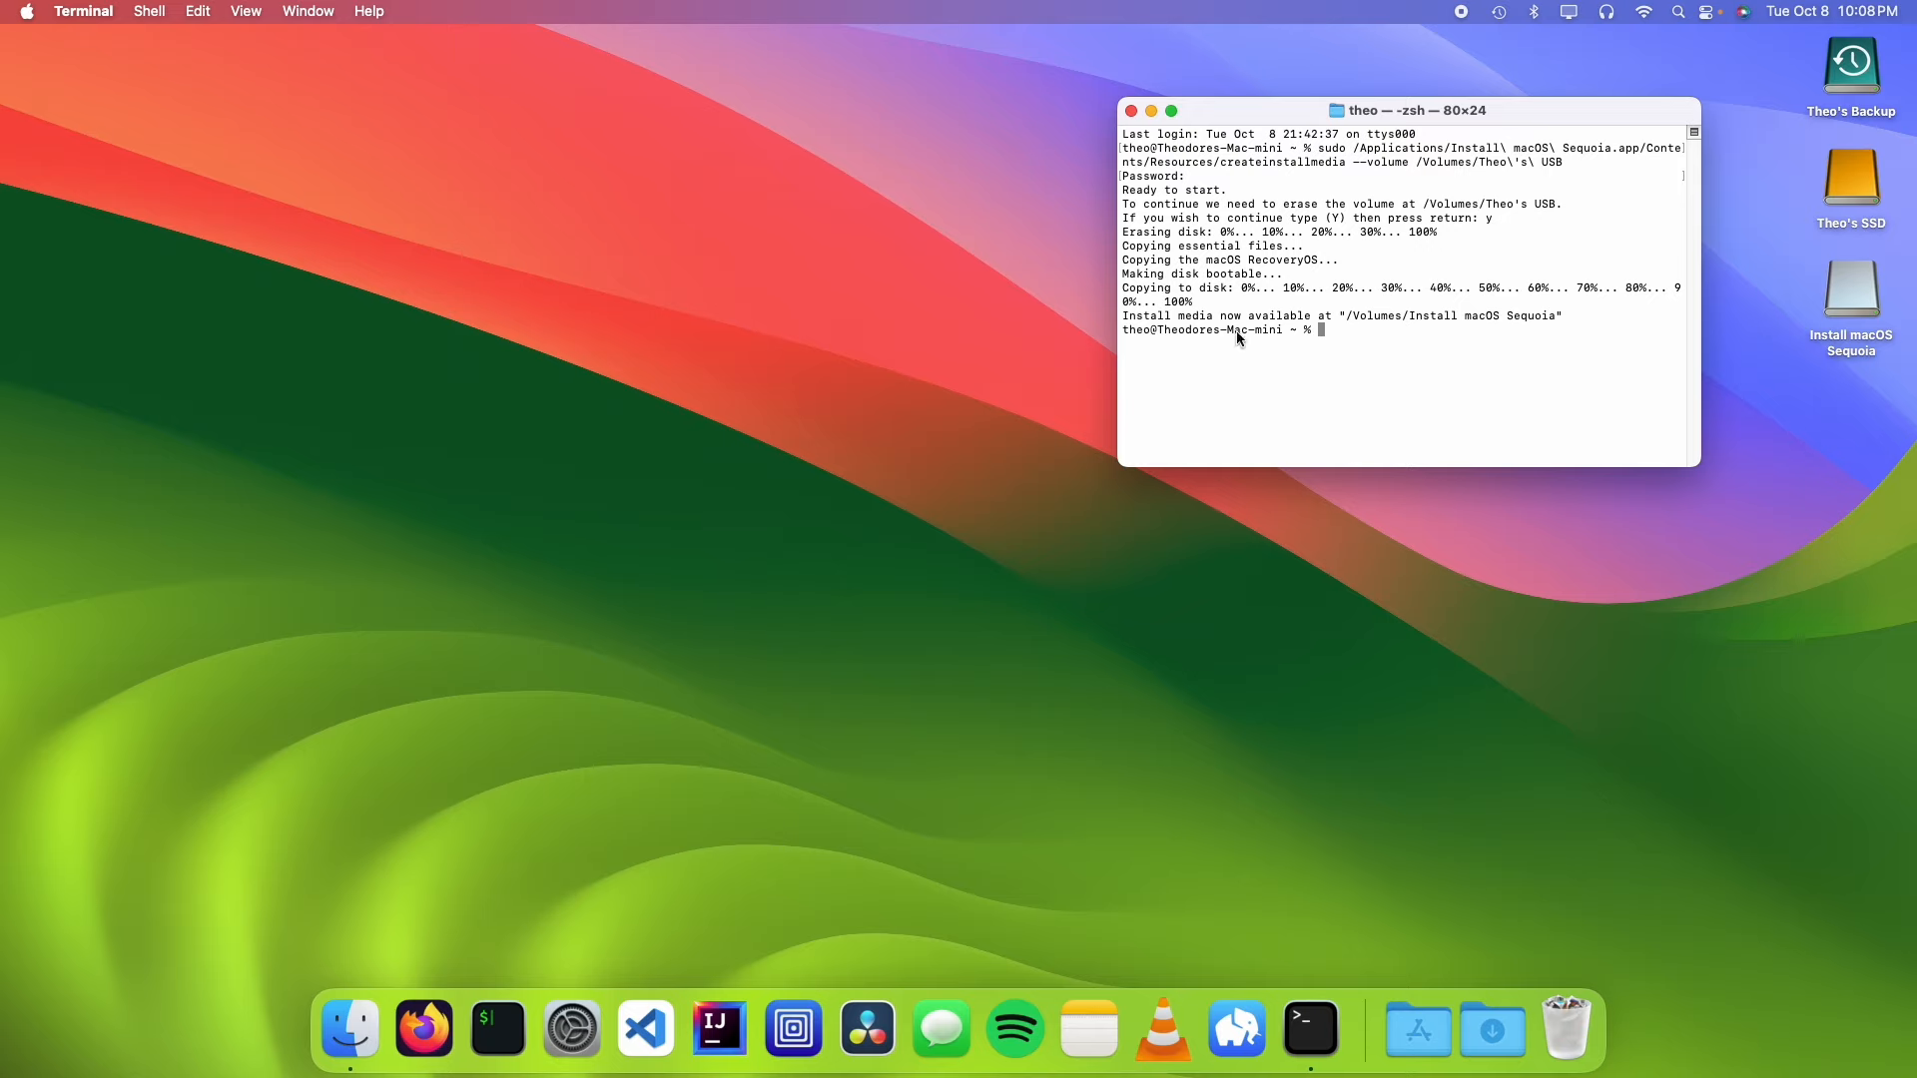
mouse_move(1296, 362)
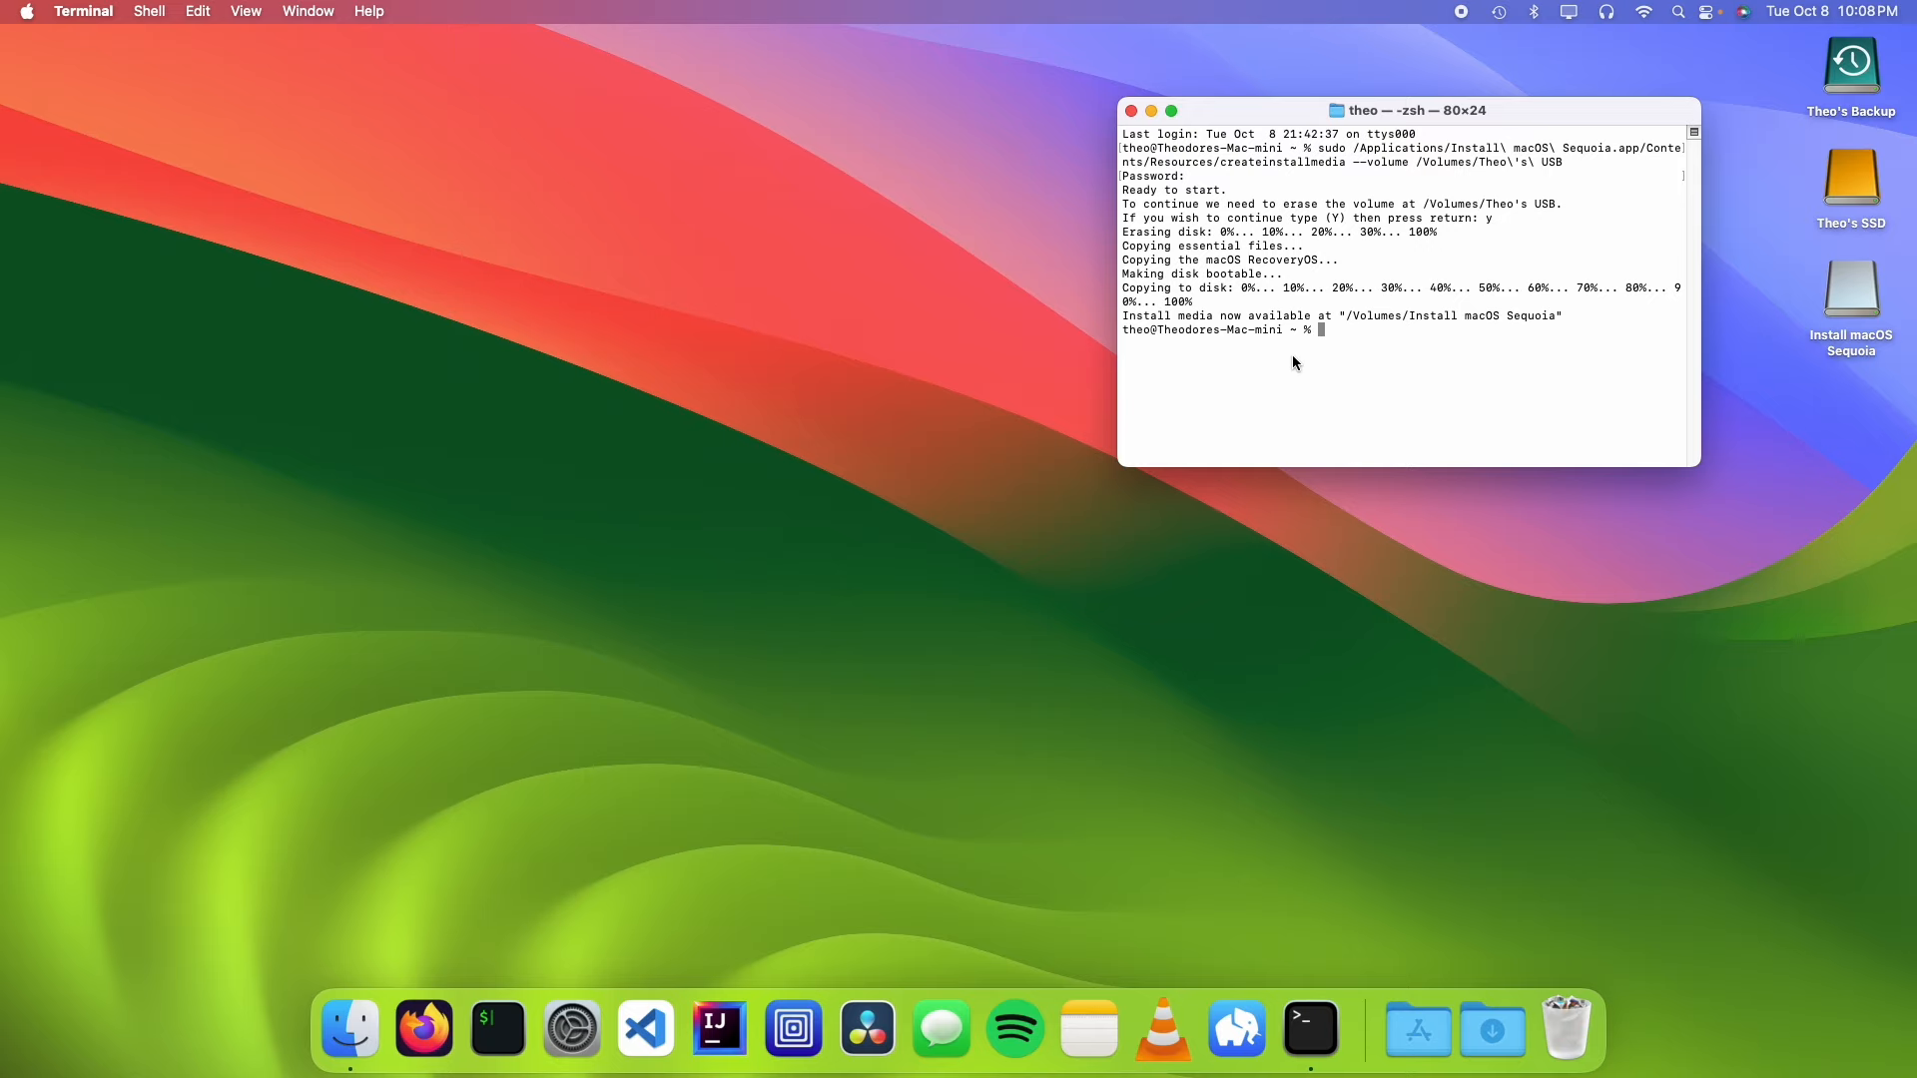
mouse_move(1335, 322)
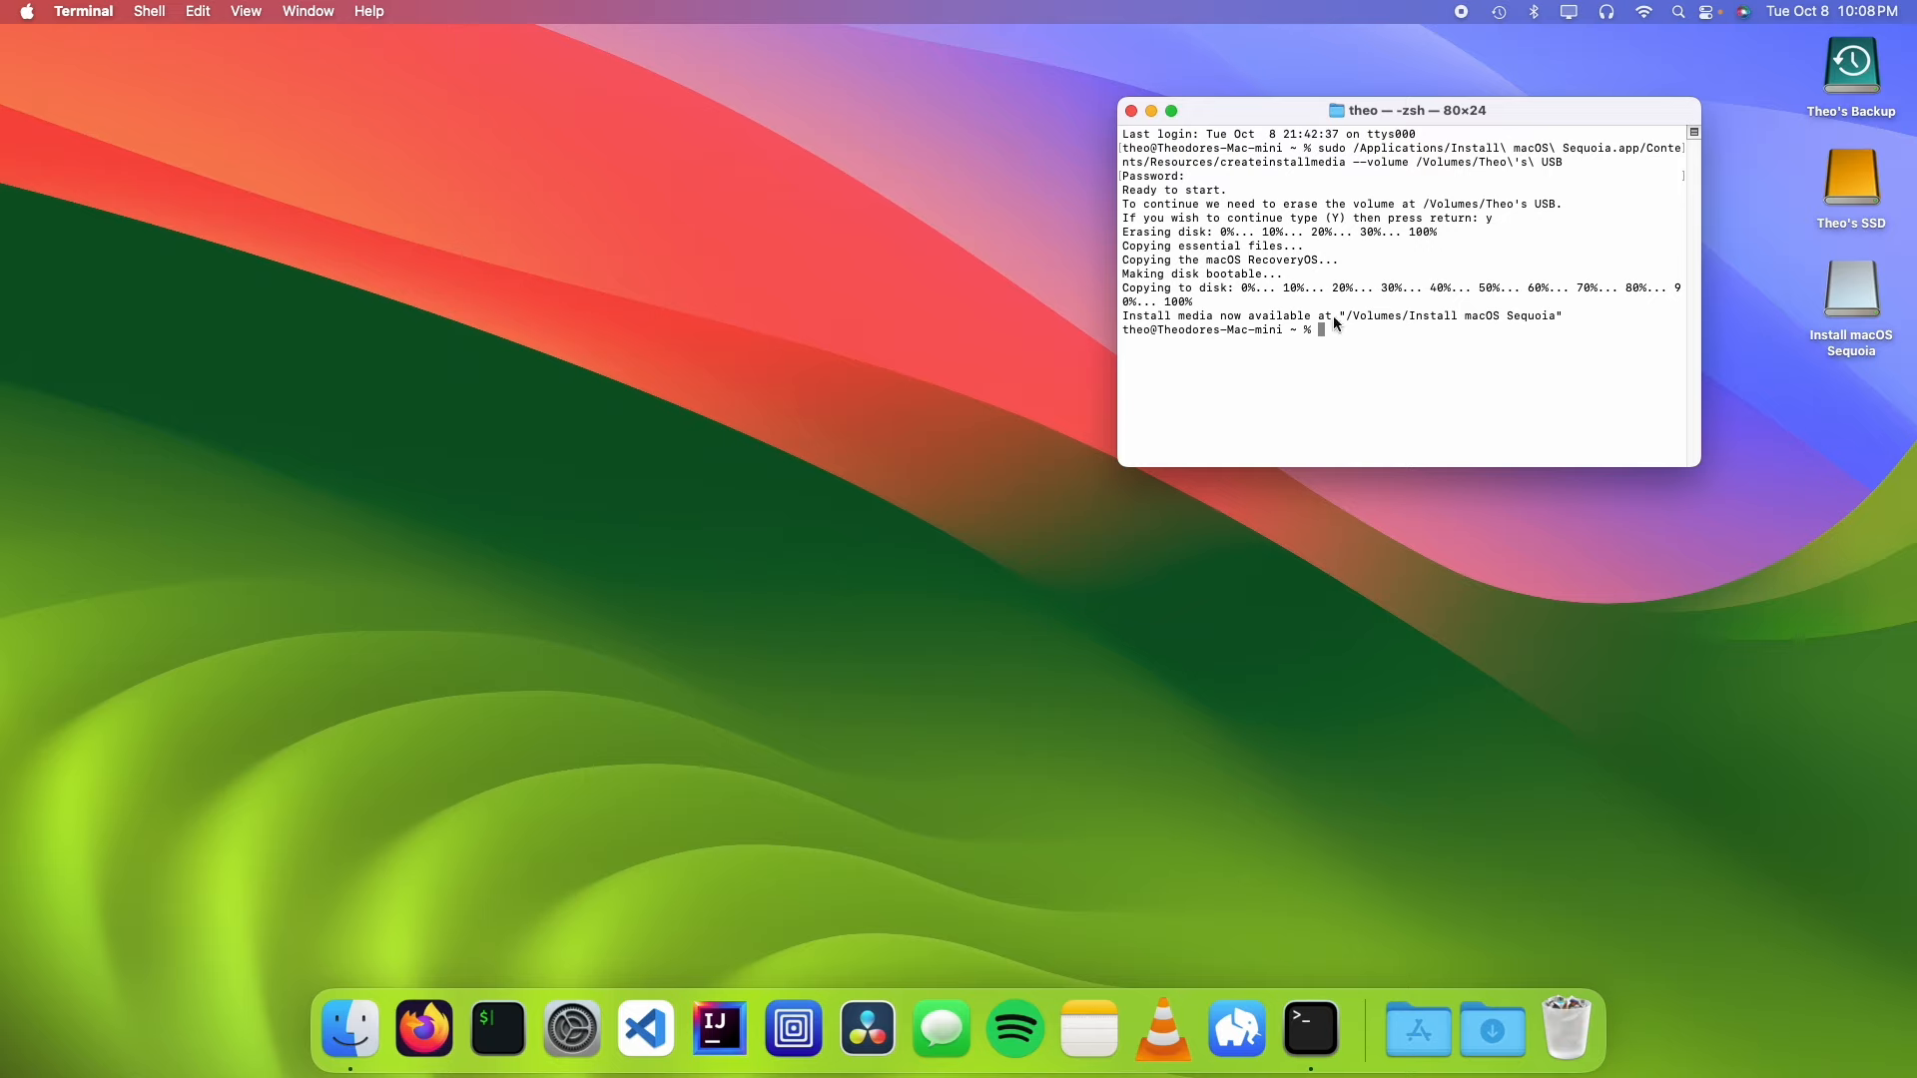
mouse_move(1105, 367)
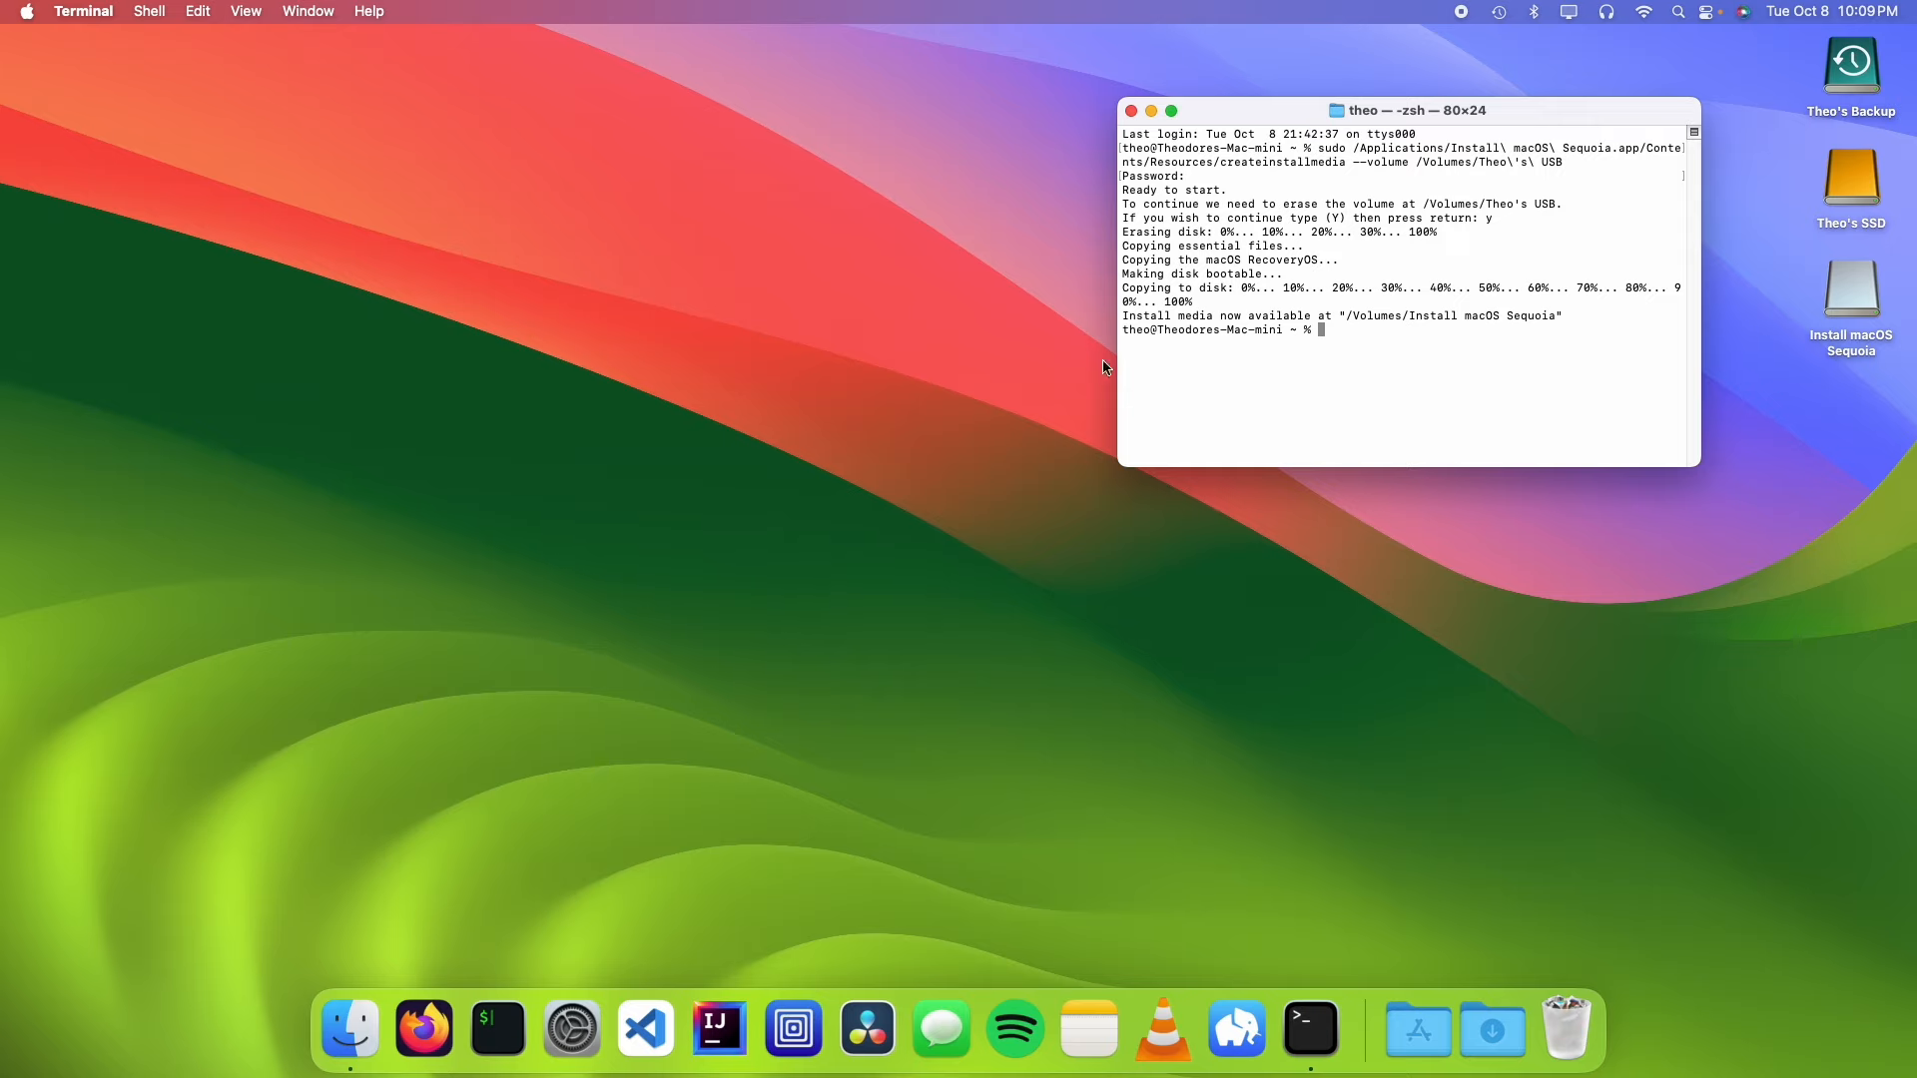
mouse_move(1203, 431)
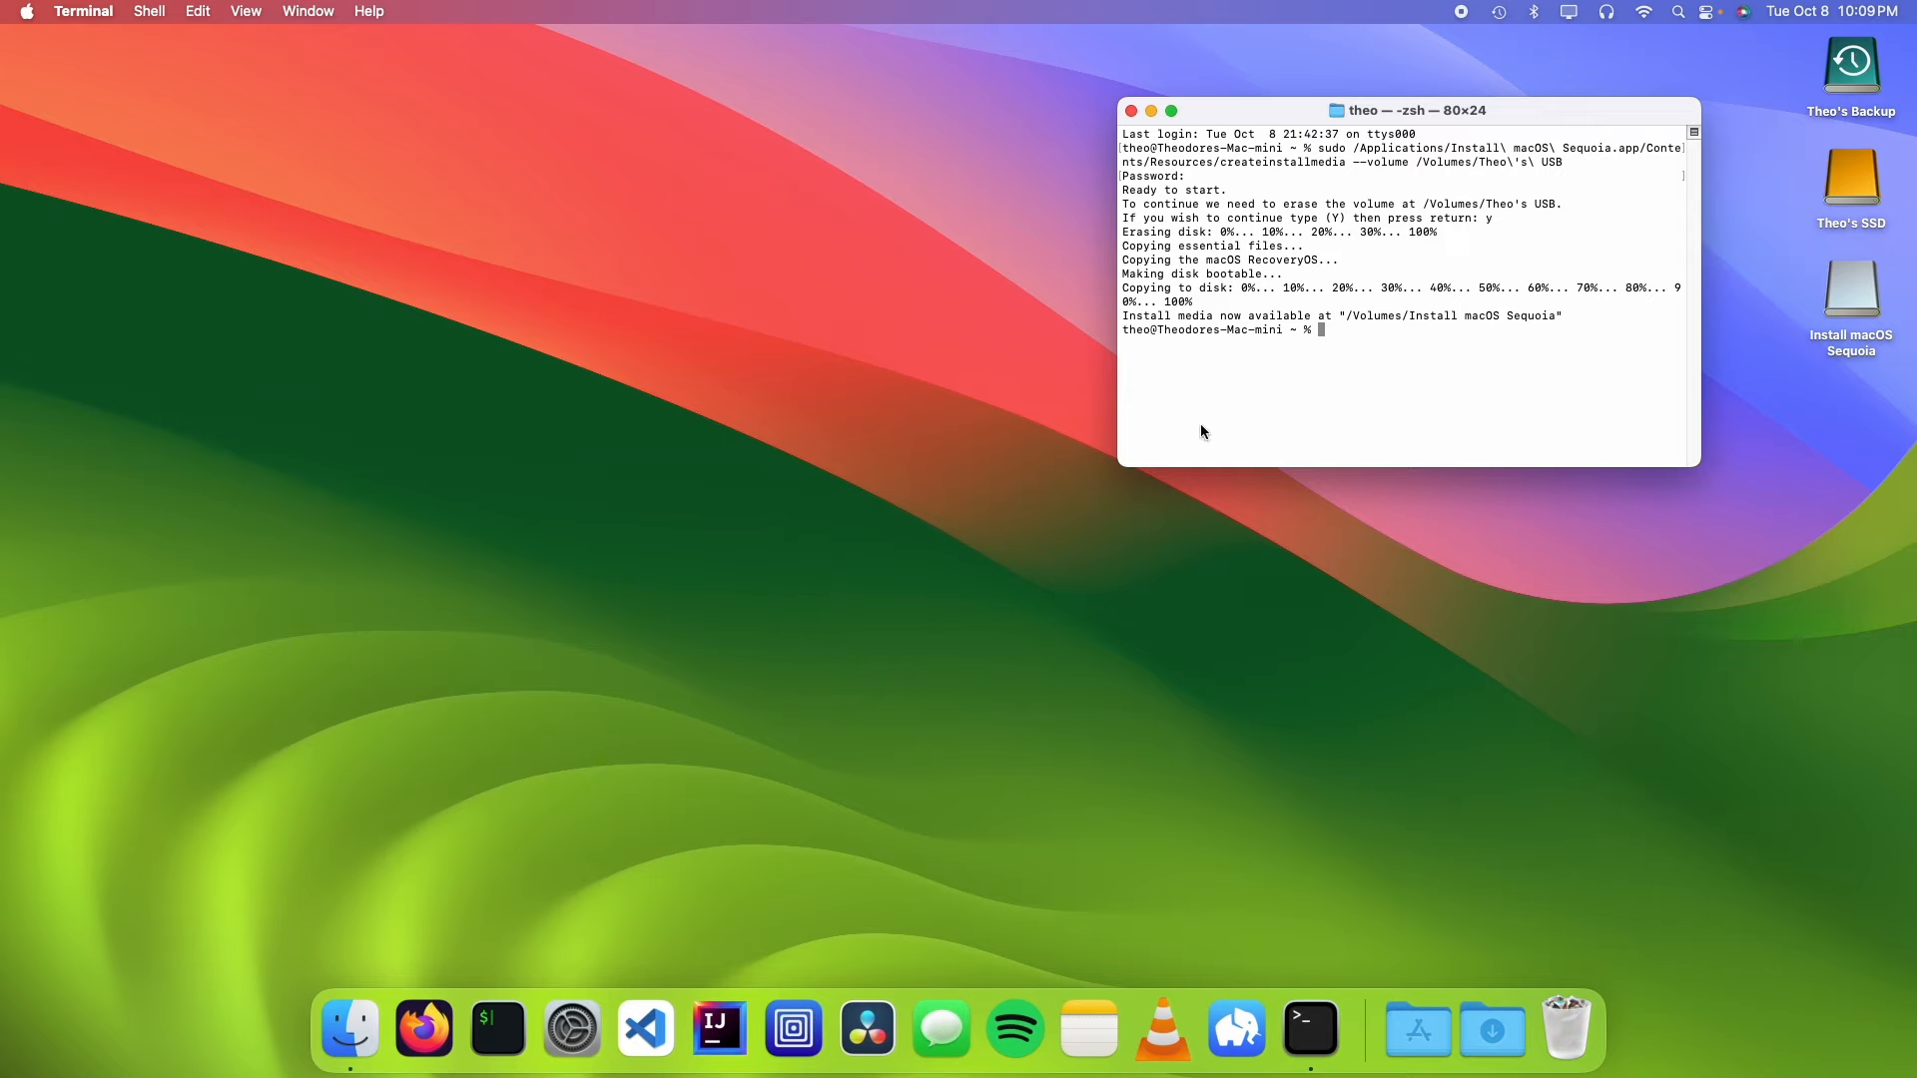
mouse_move(1219, 426)
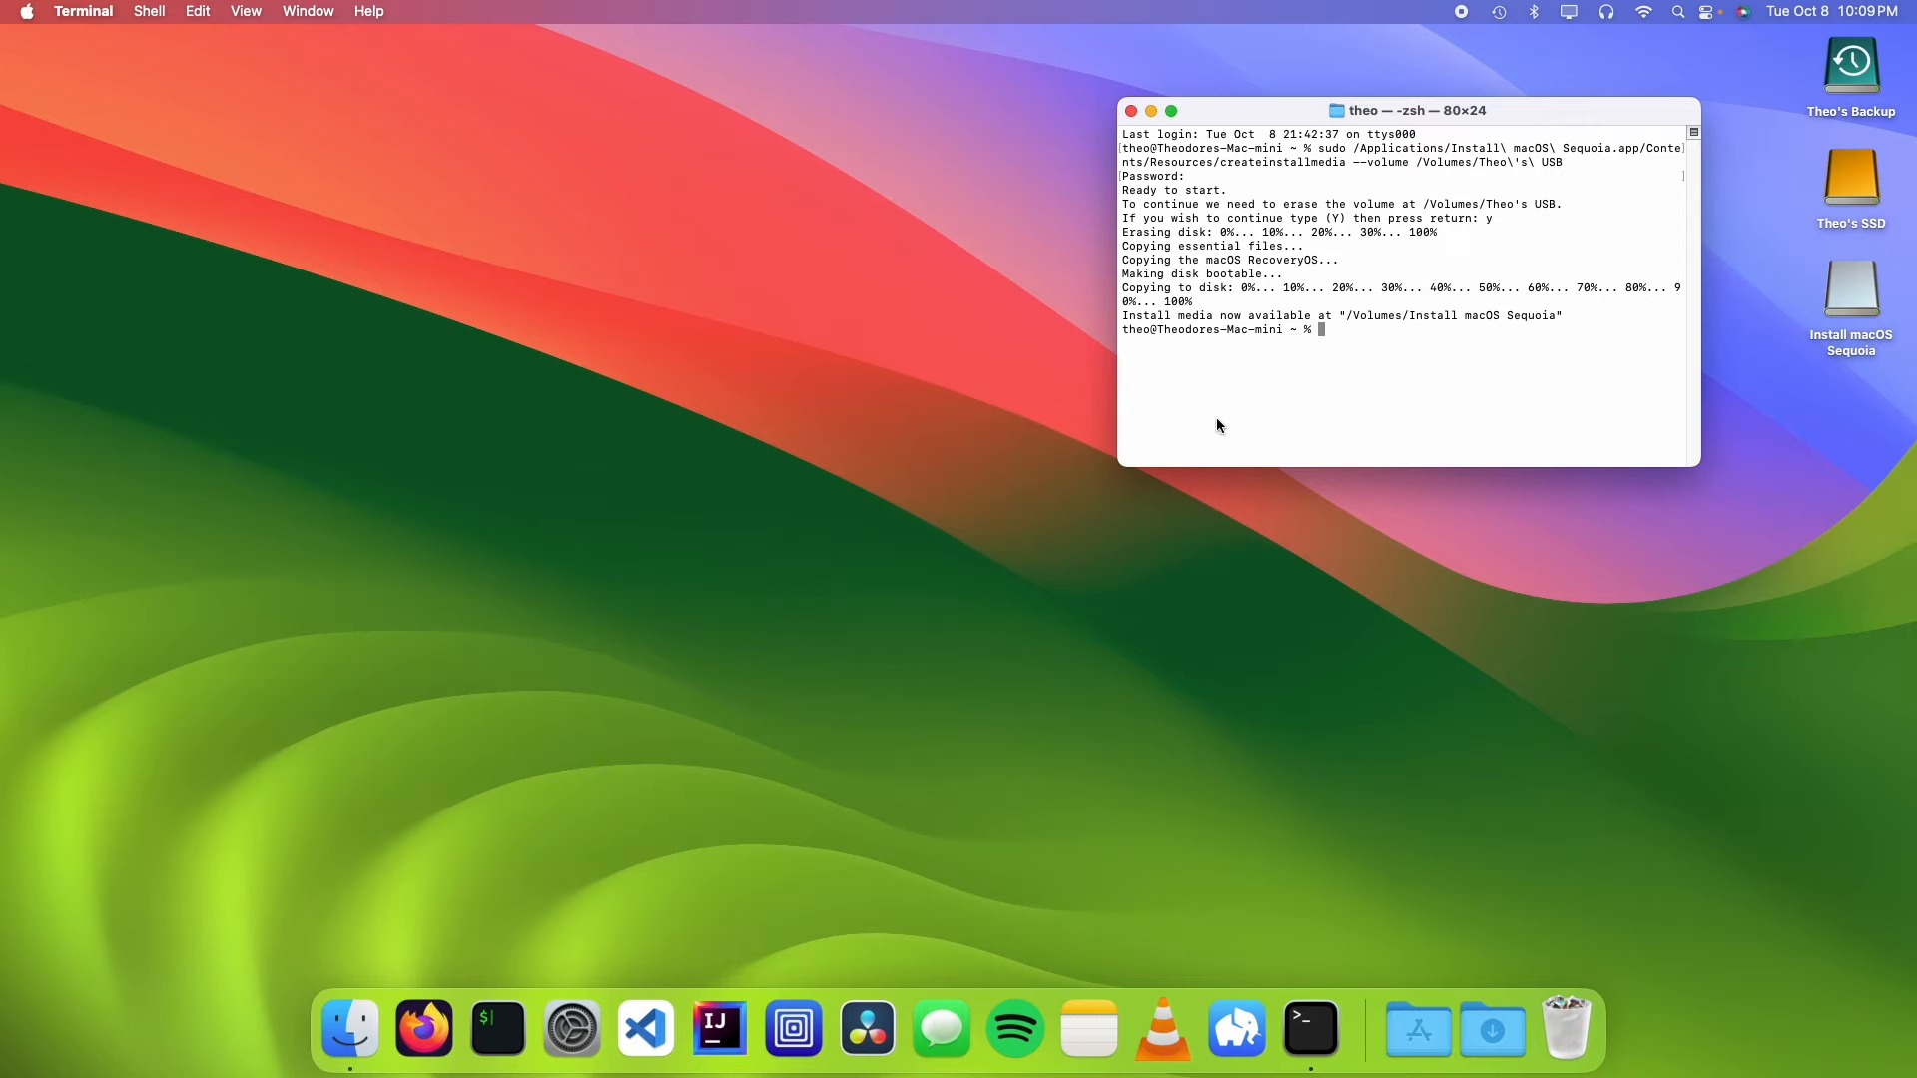